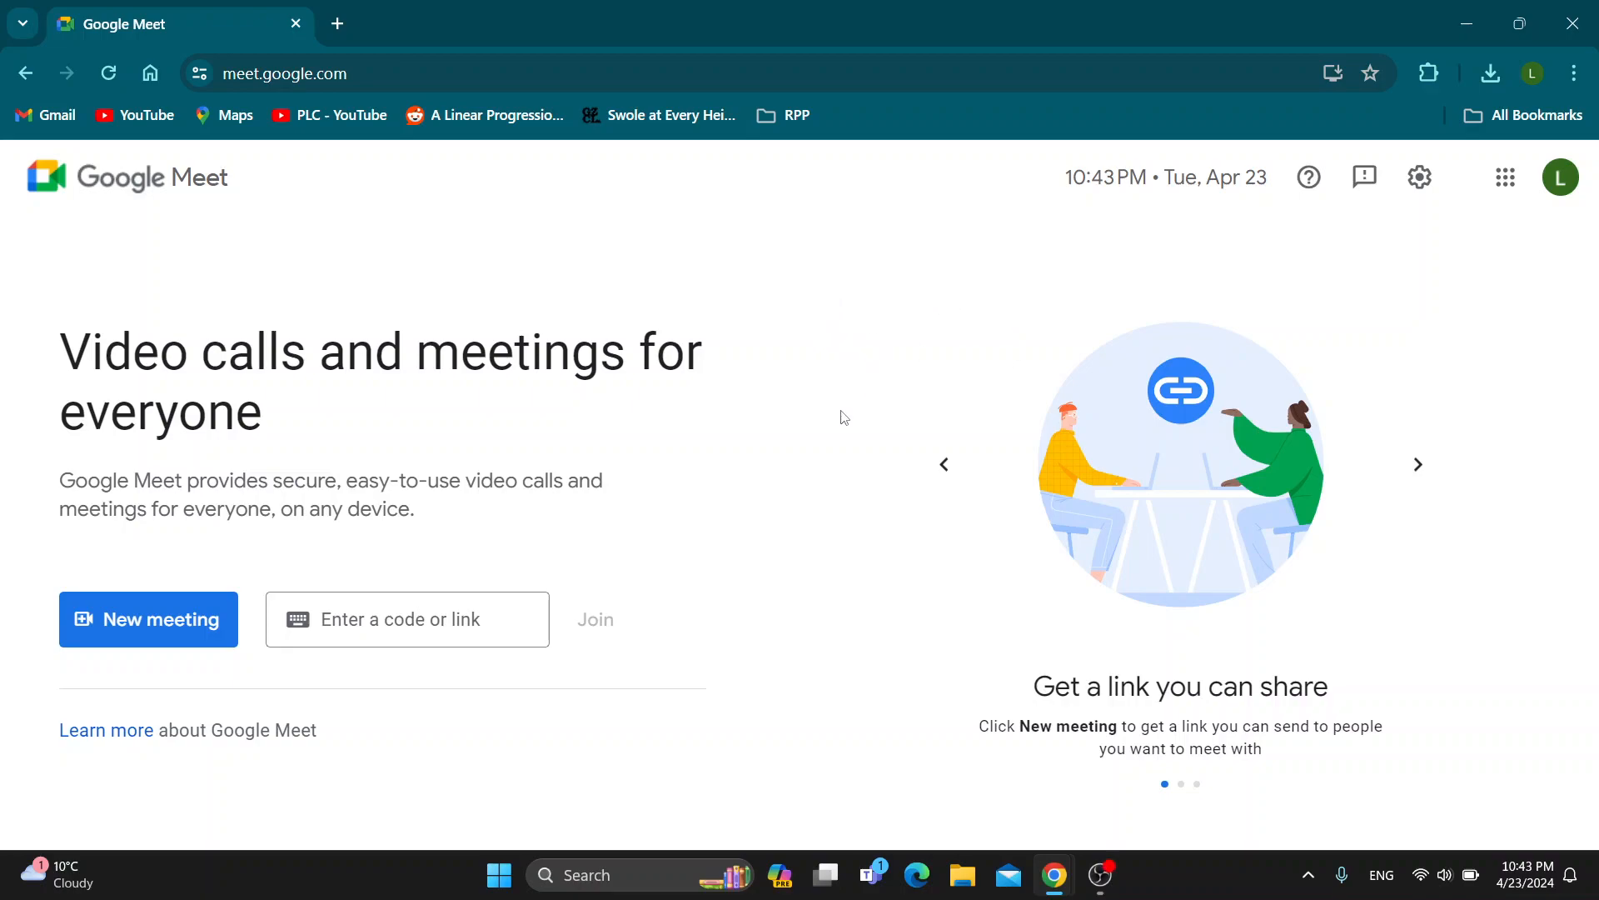
mouse_move(831, 431)
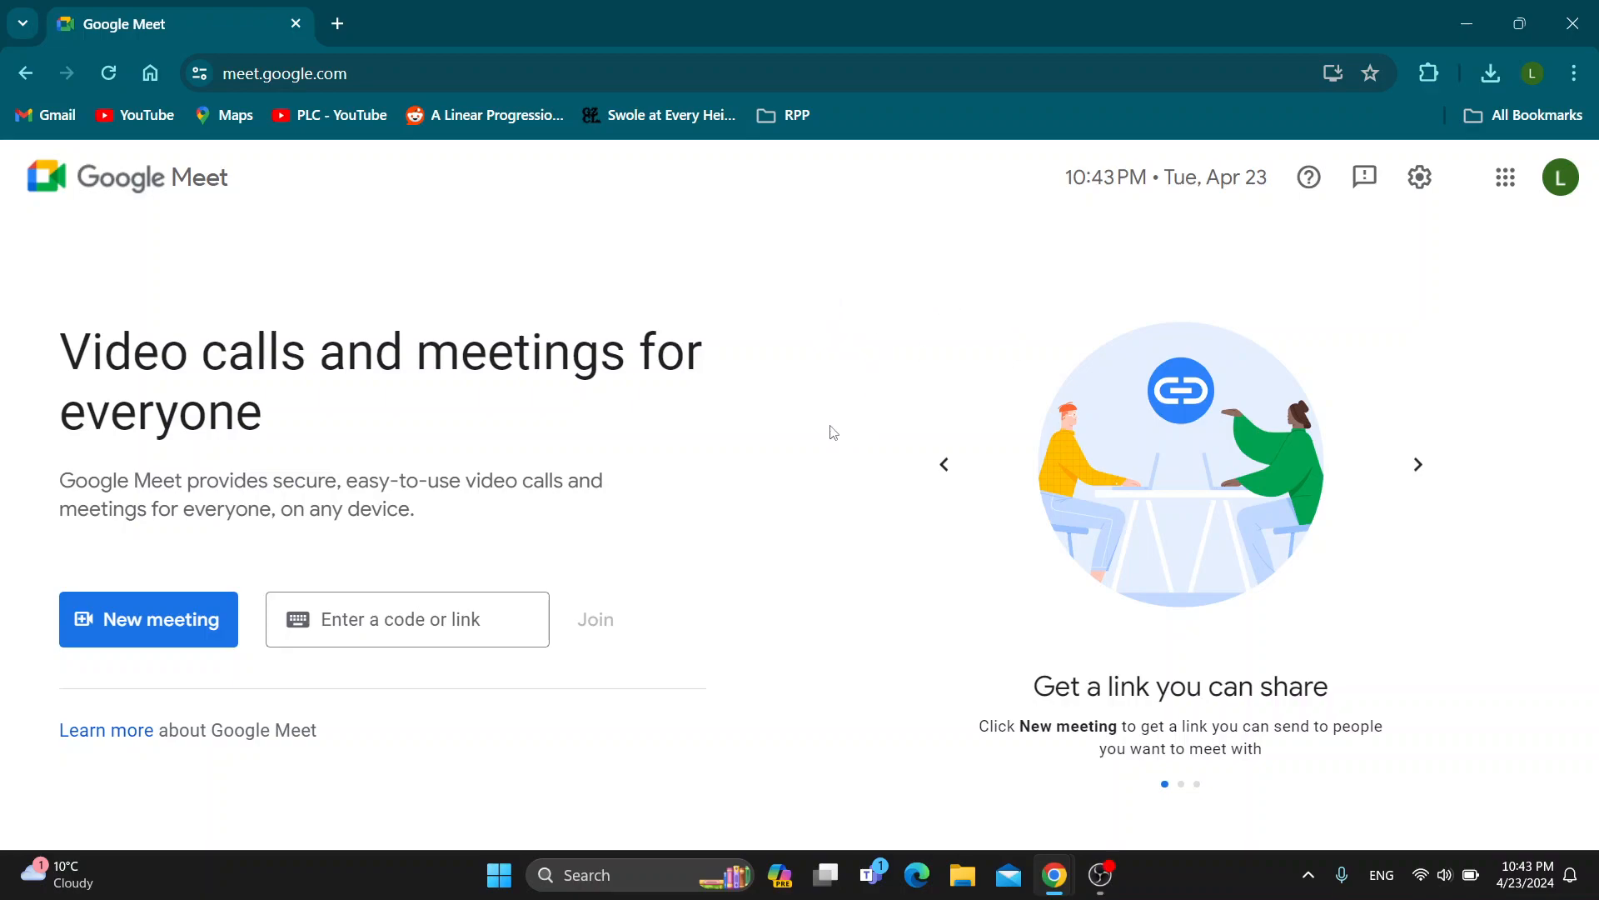
mouse_move(595, 459)
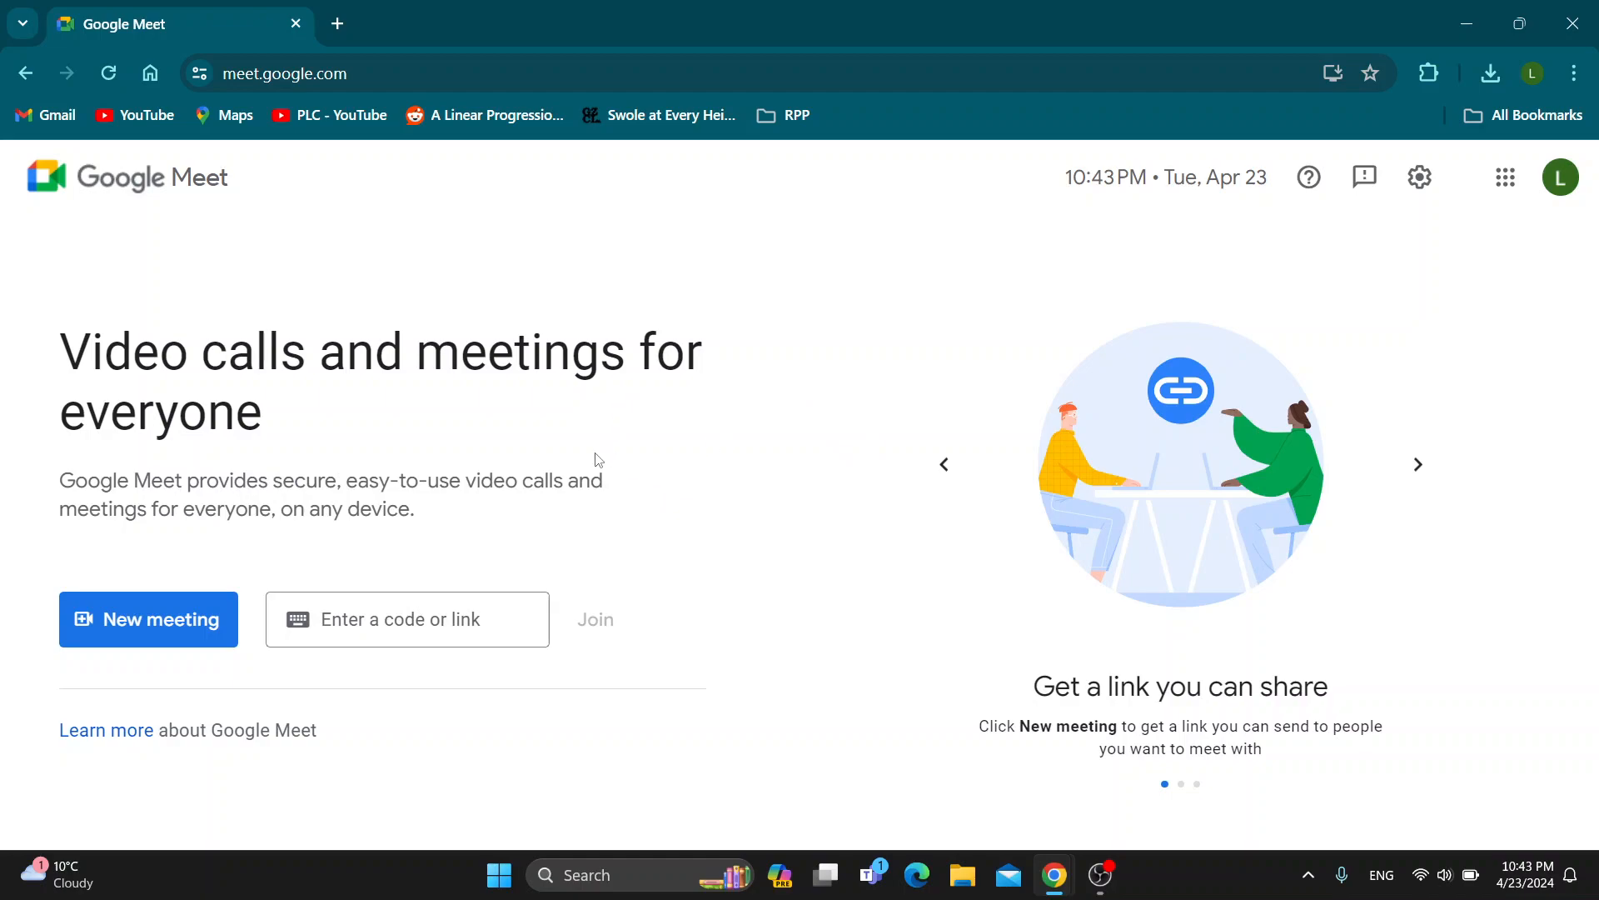
mouse_move(452, 296)
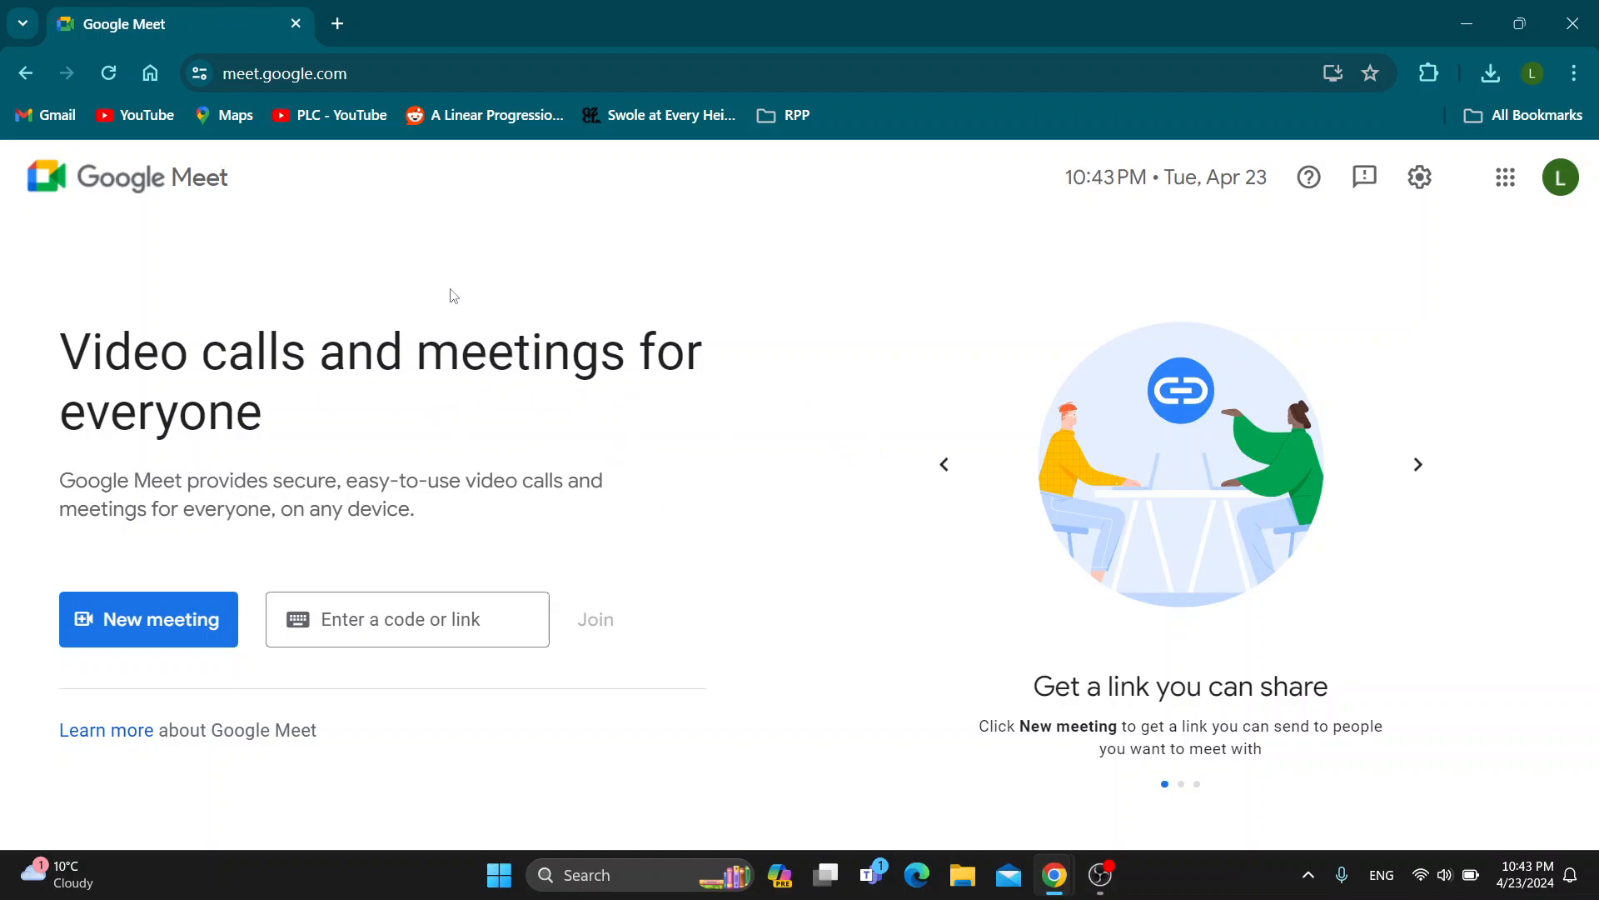
mouse_move(406, 409)
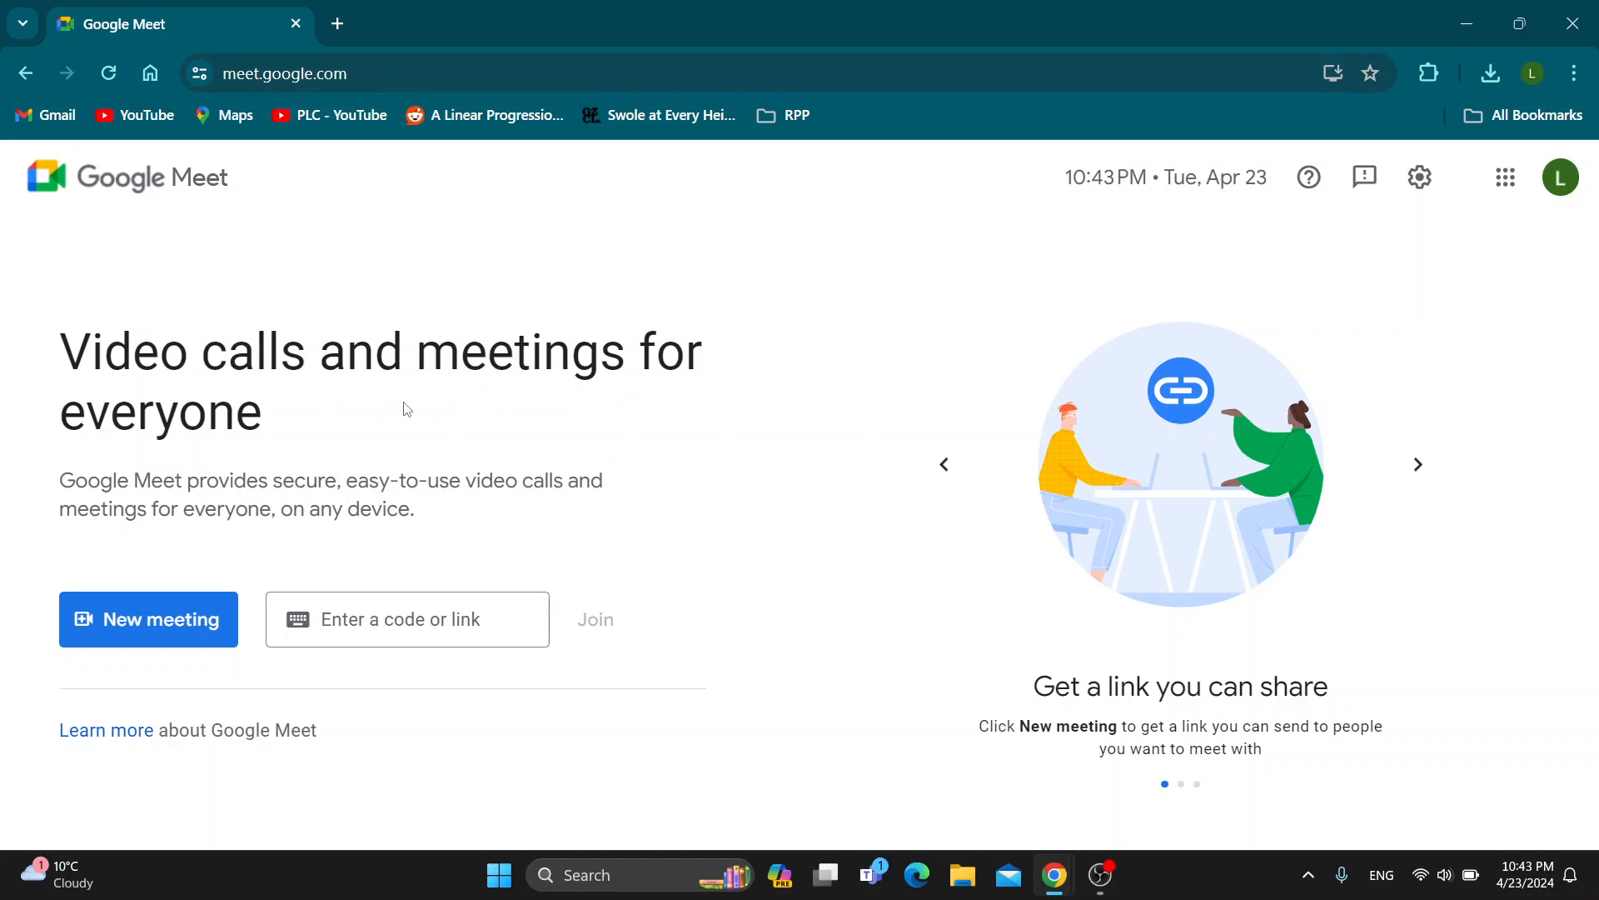
mouse_move(487, 446)
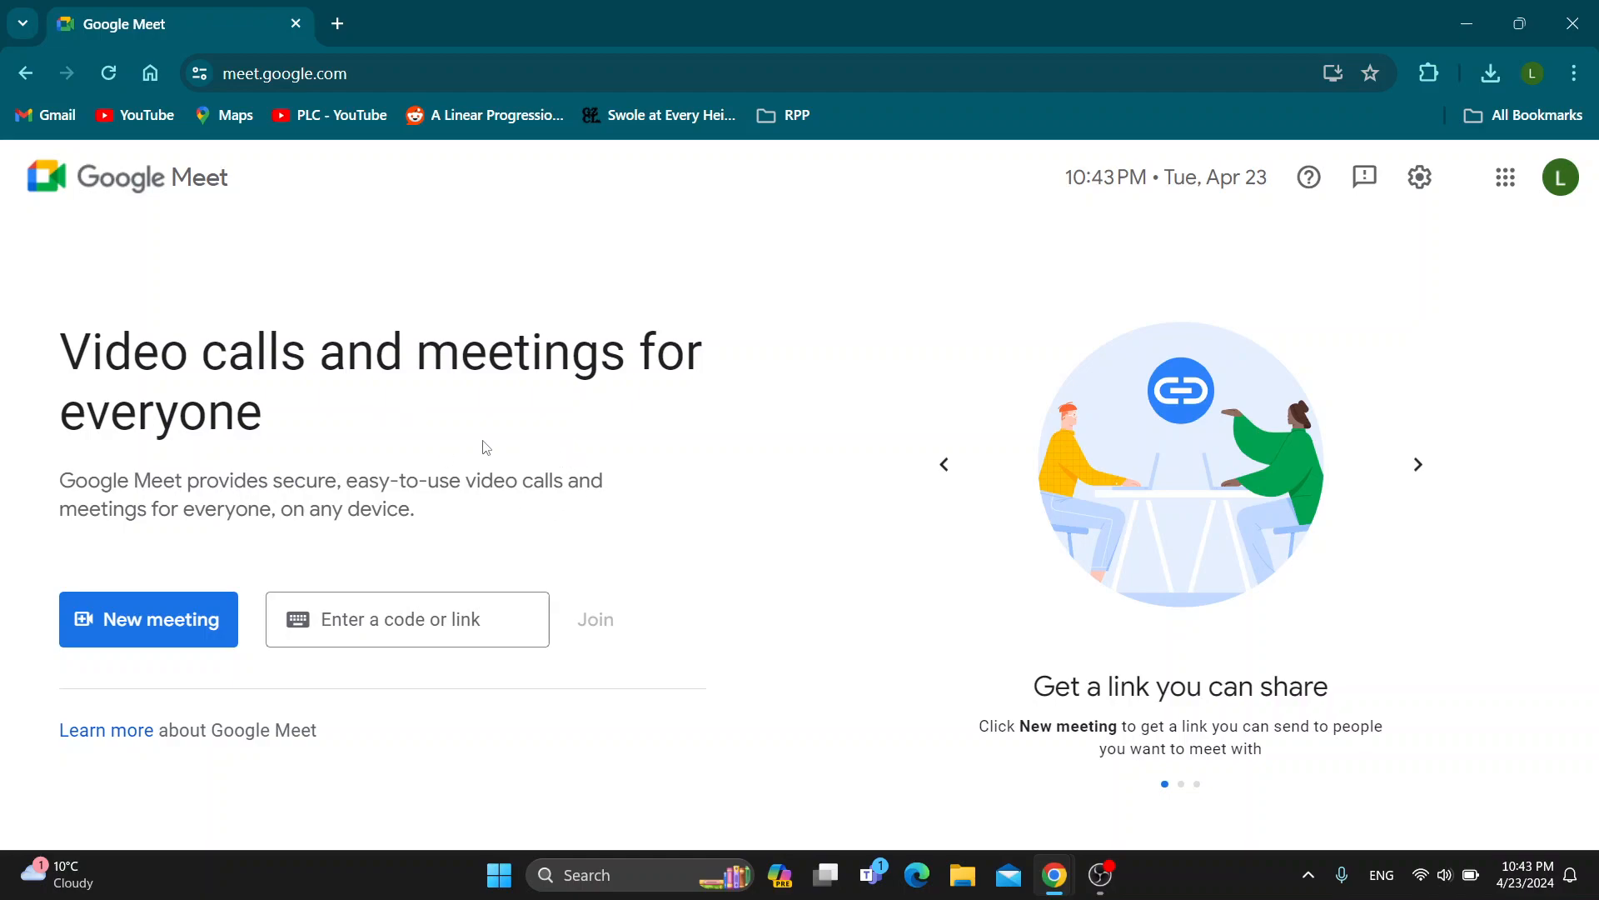
mouse_move(462, 401)
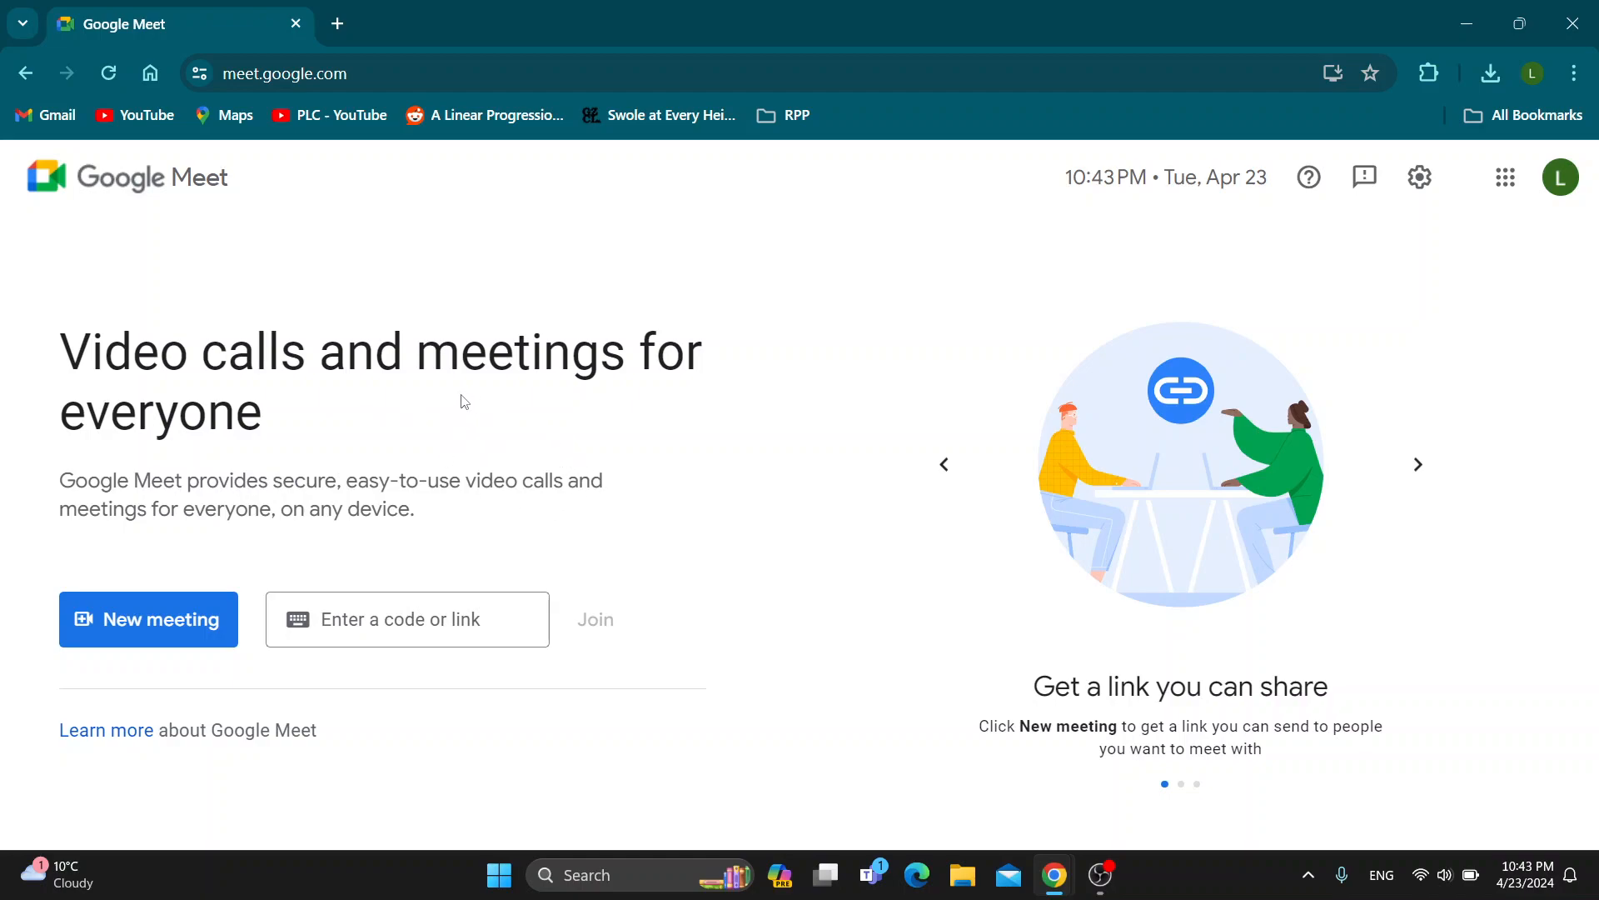
mouse_move(460, 443)
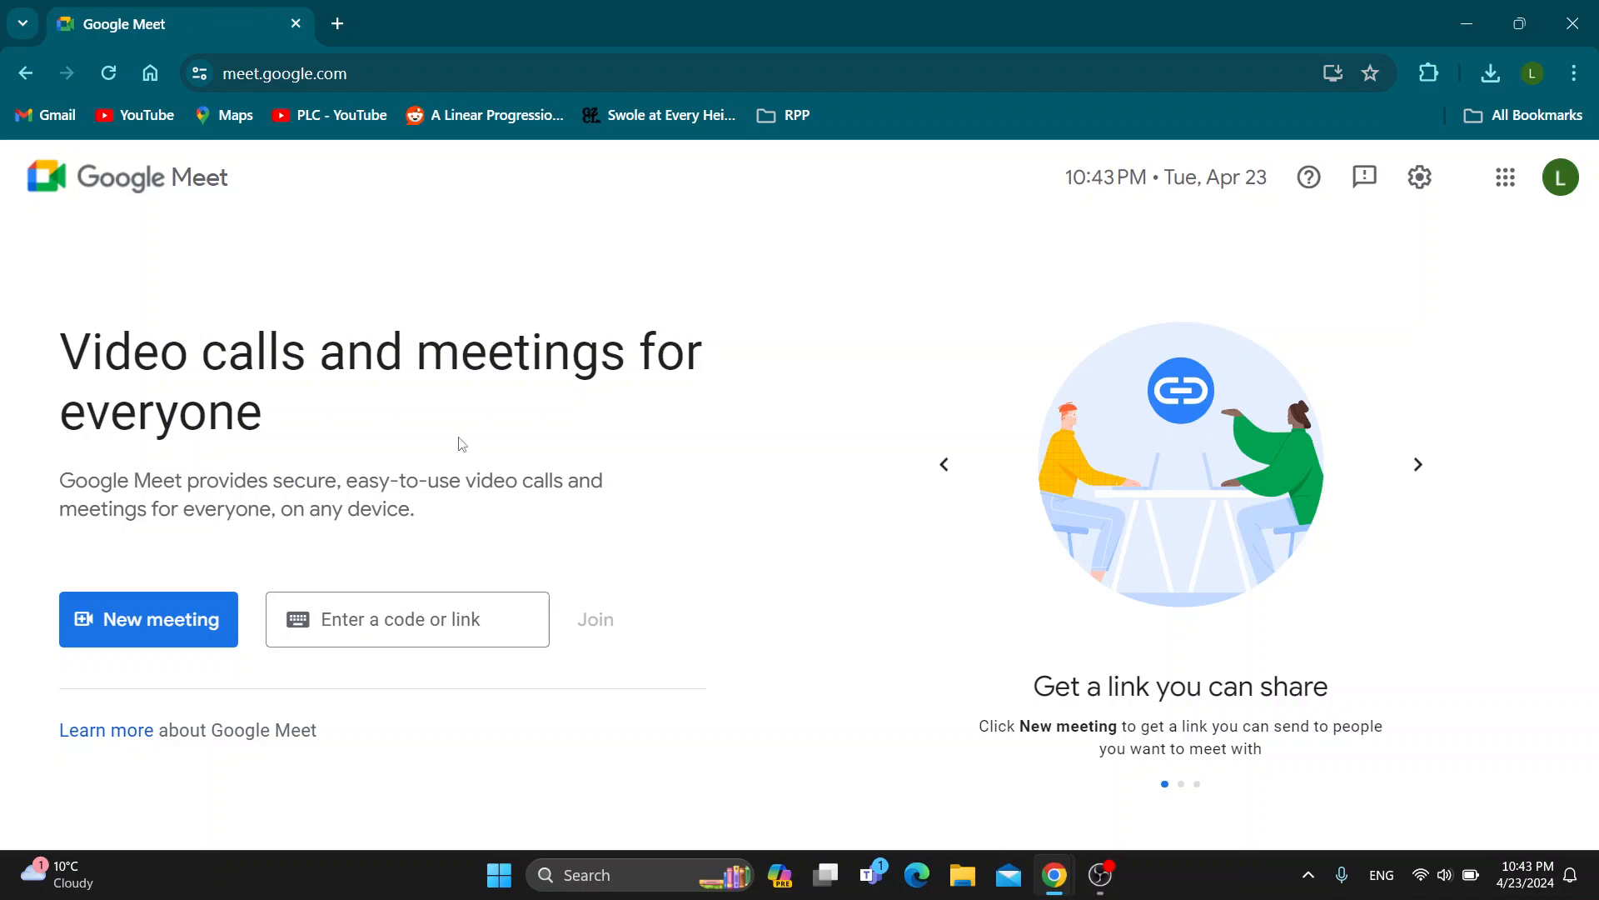
mouse_move(618, 377)
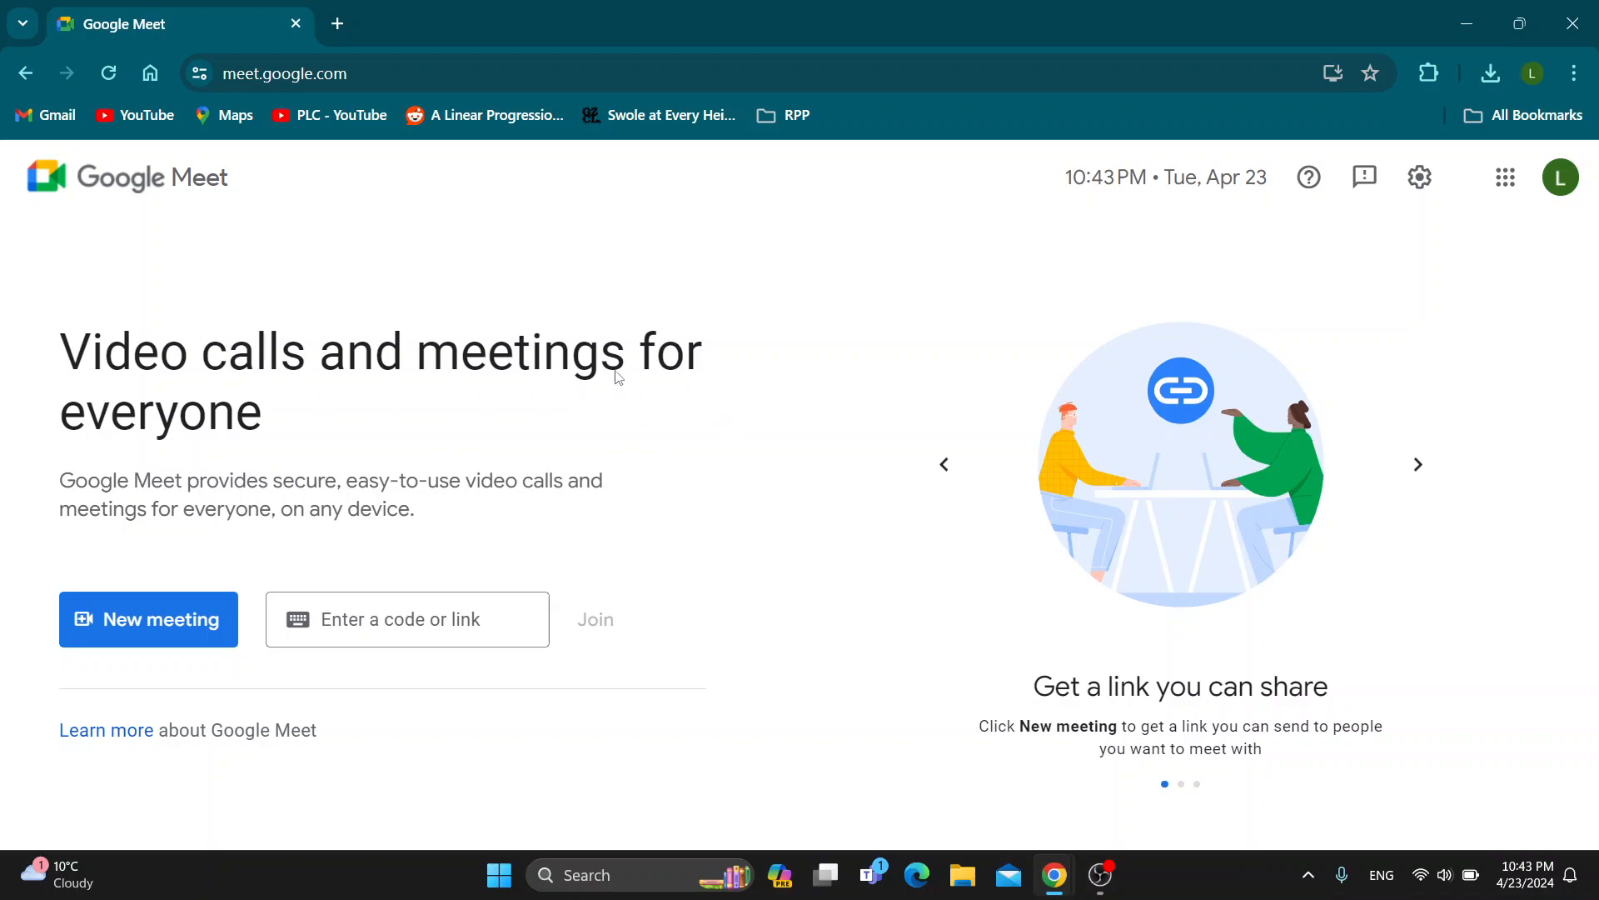
mouse_move(649, 436)
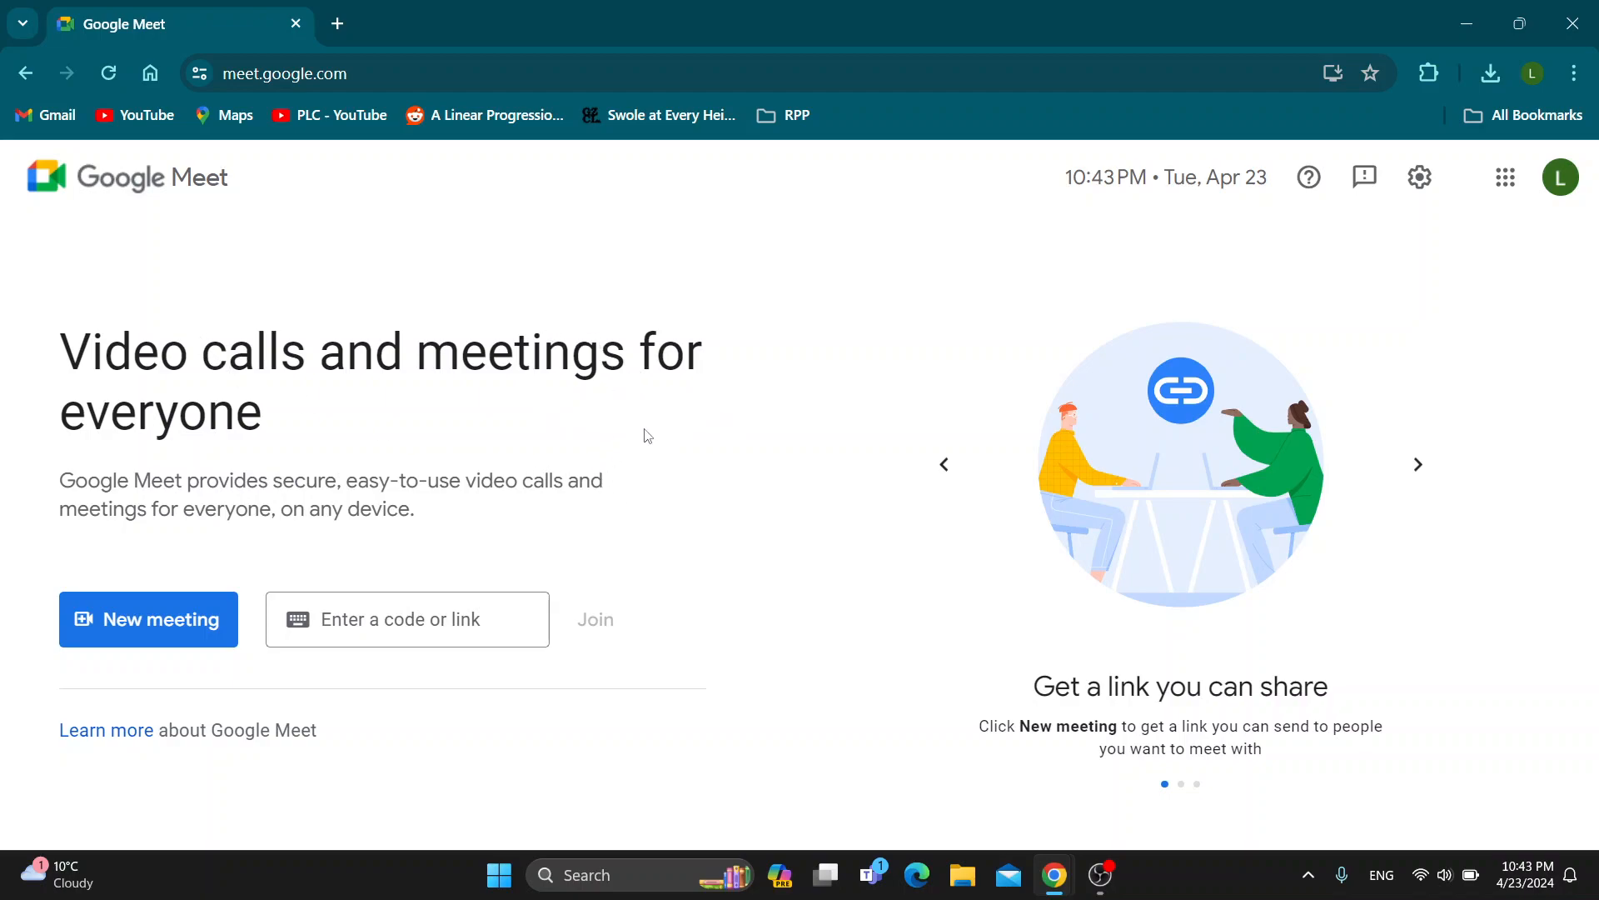
mouse_move(646, 462)
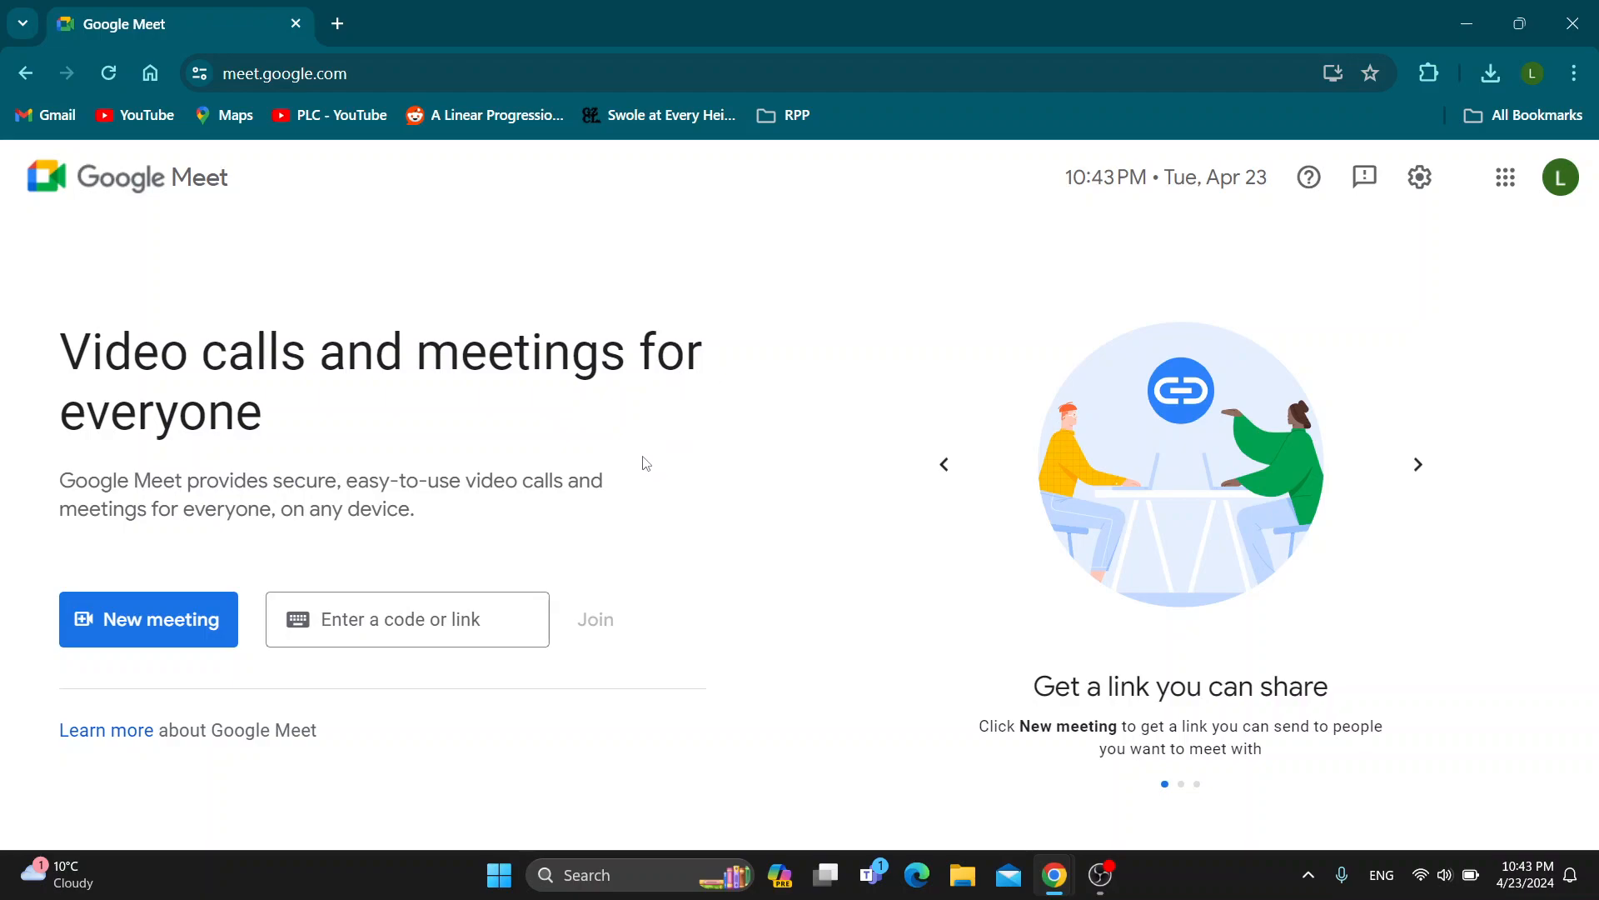
mouse_move(599, 480)
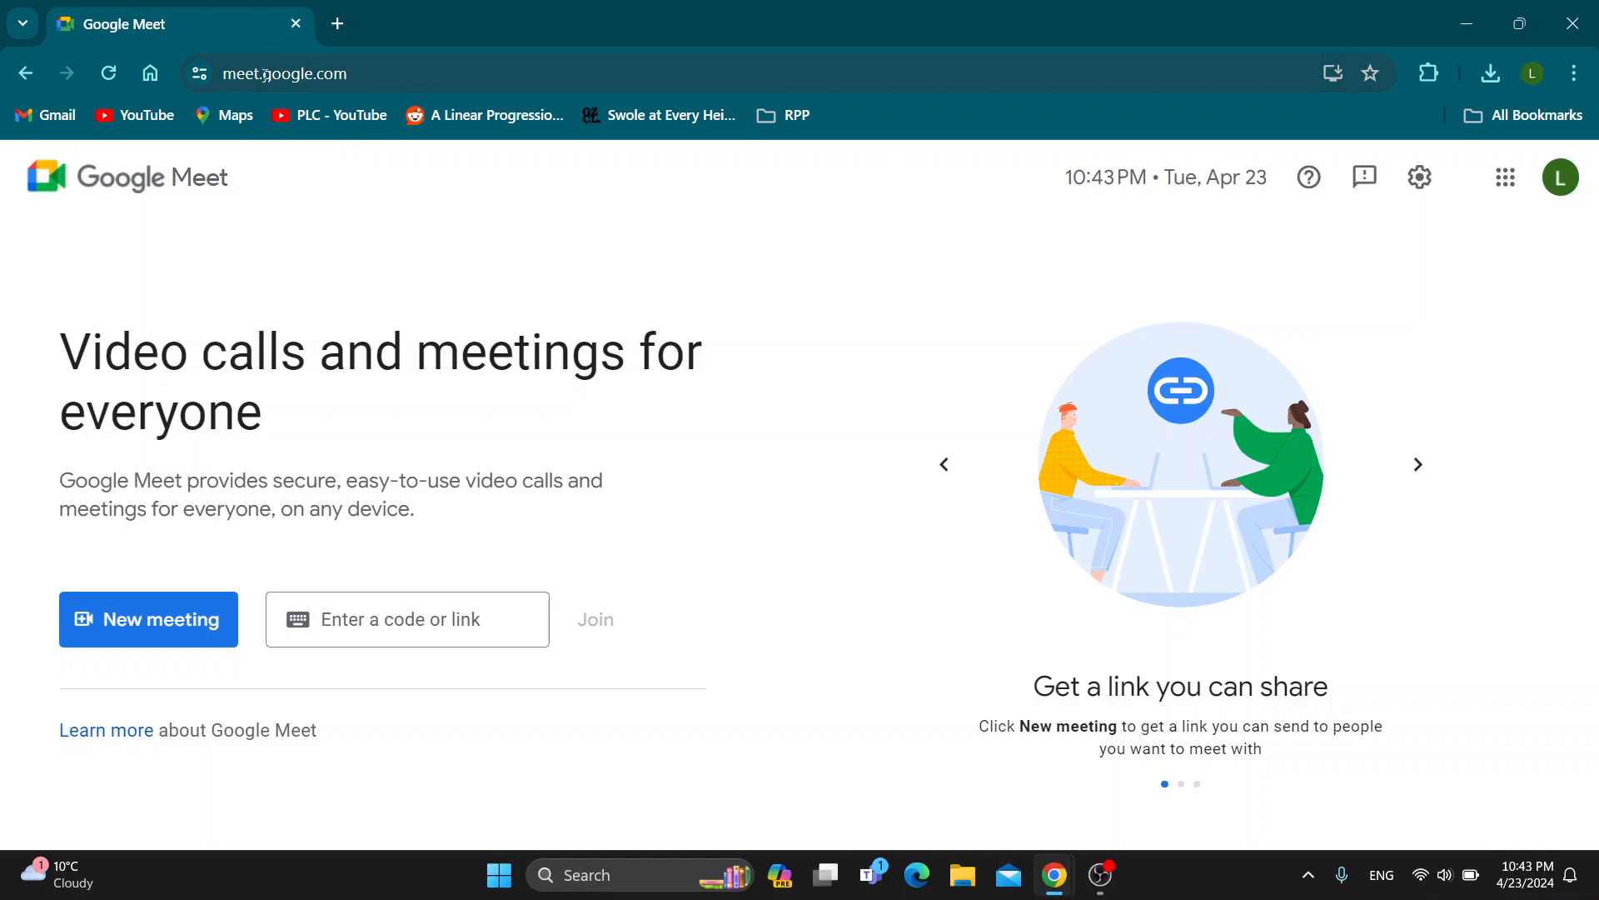
mouse_move(854, 572)
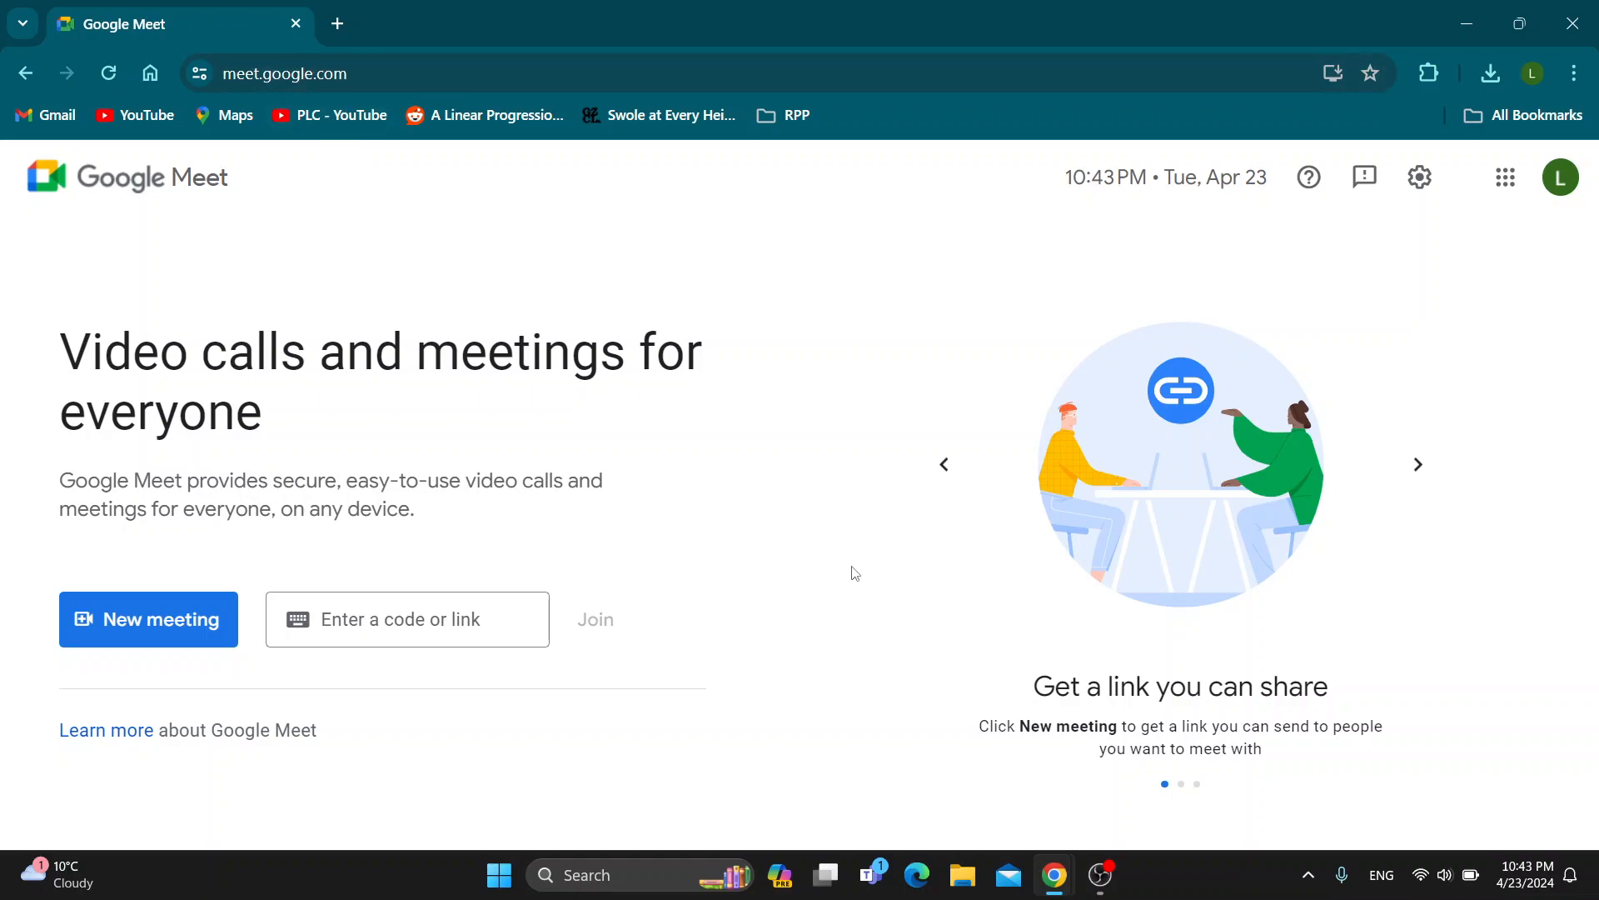
mouse_move(745, 454)
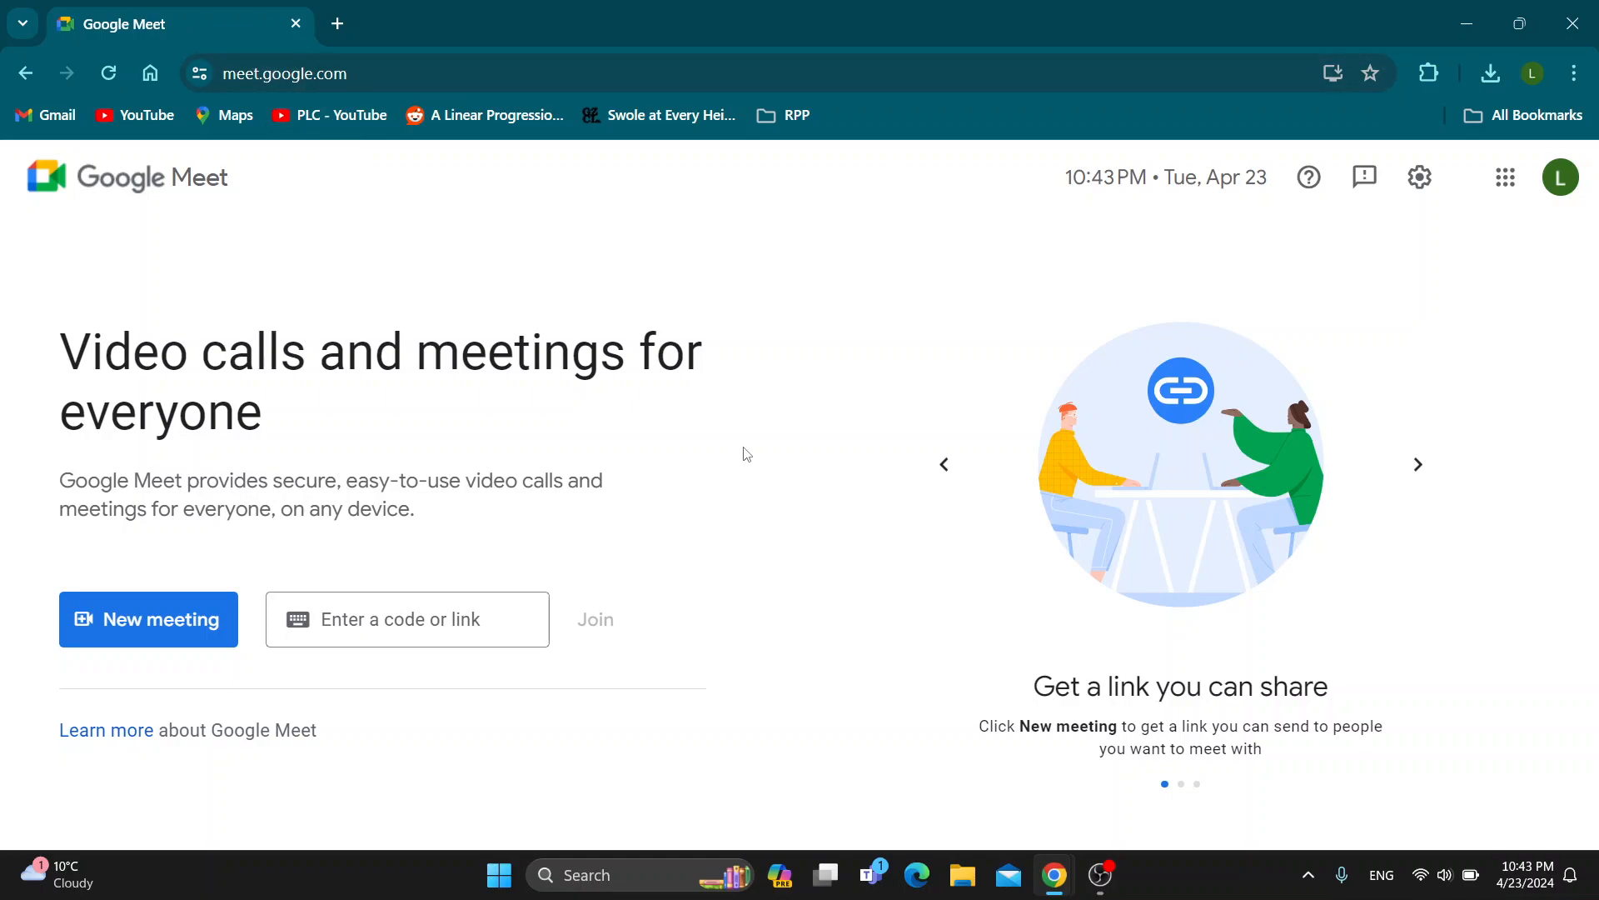
mouse_move(808, 617)
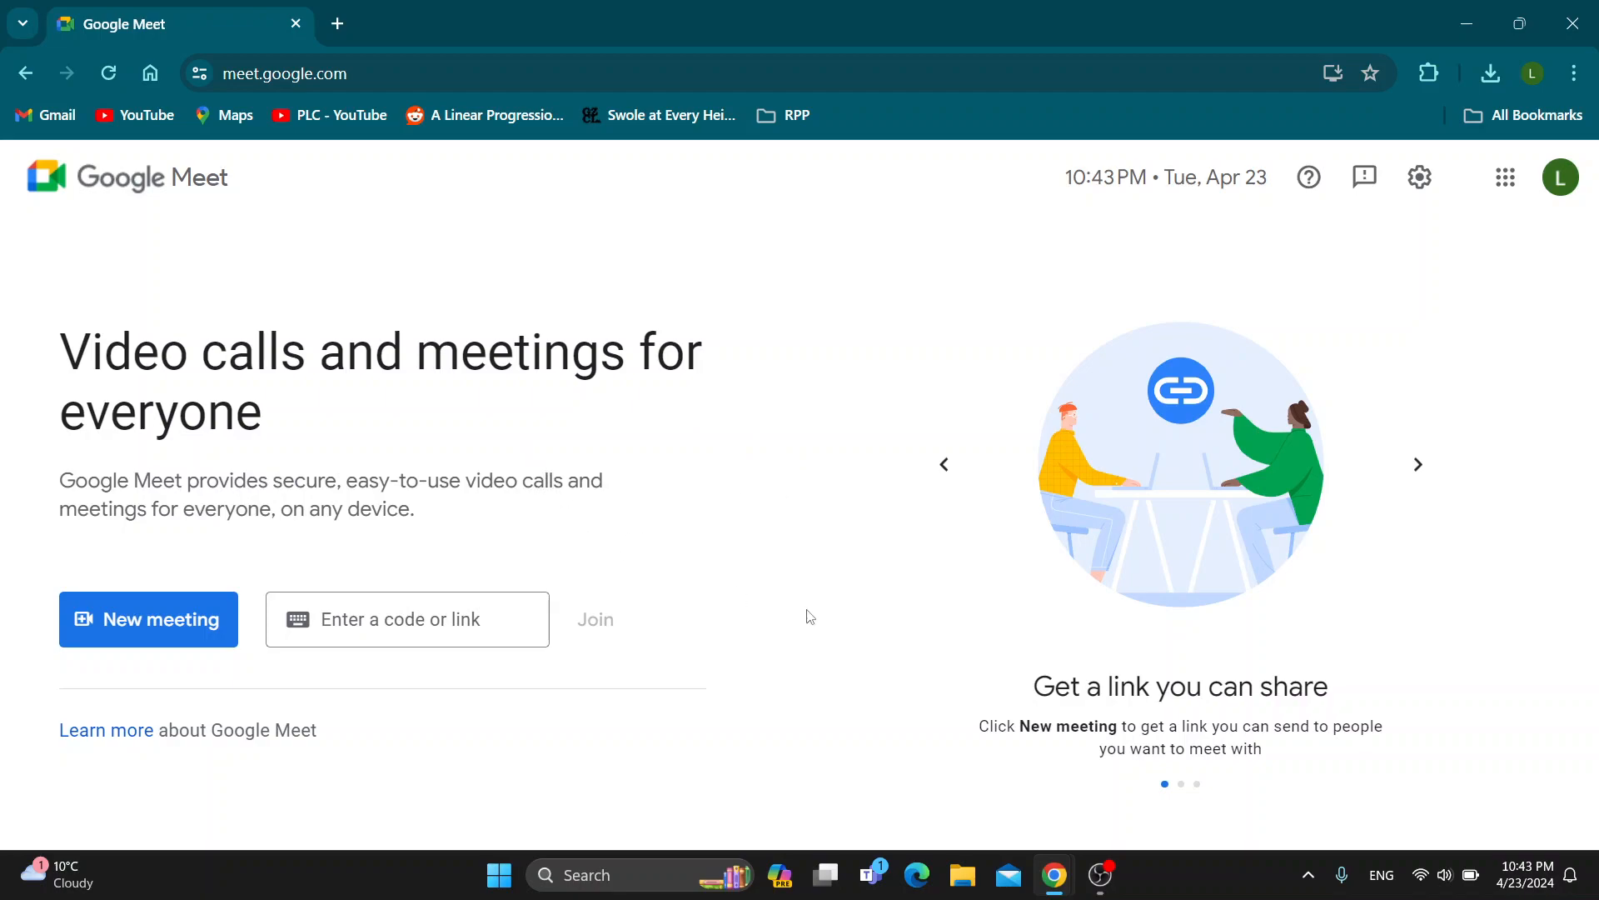
mouse_move(1441, 313)
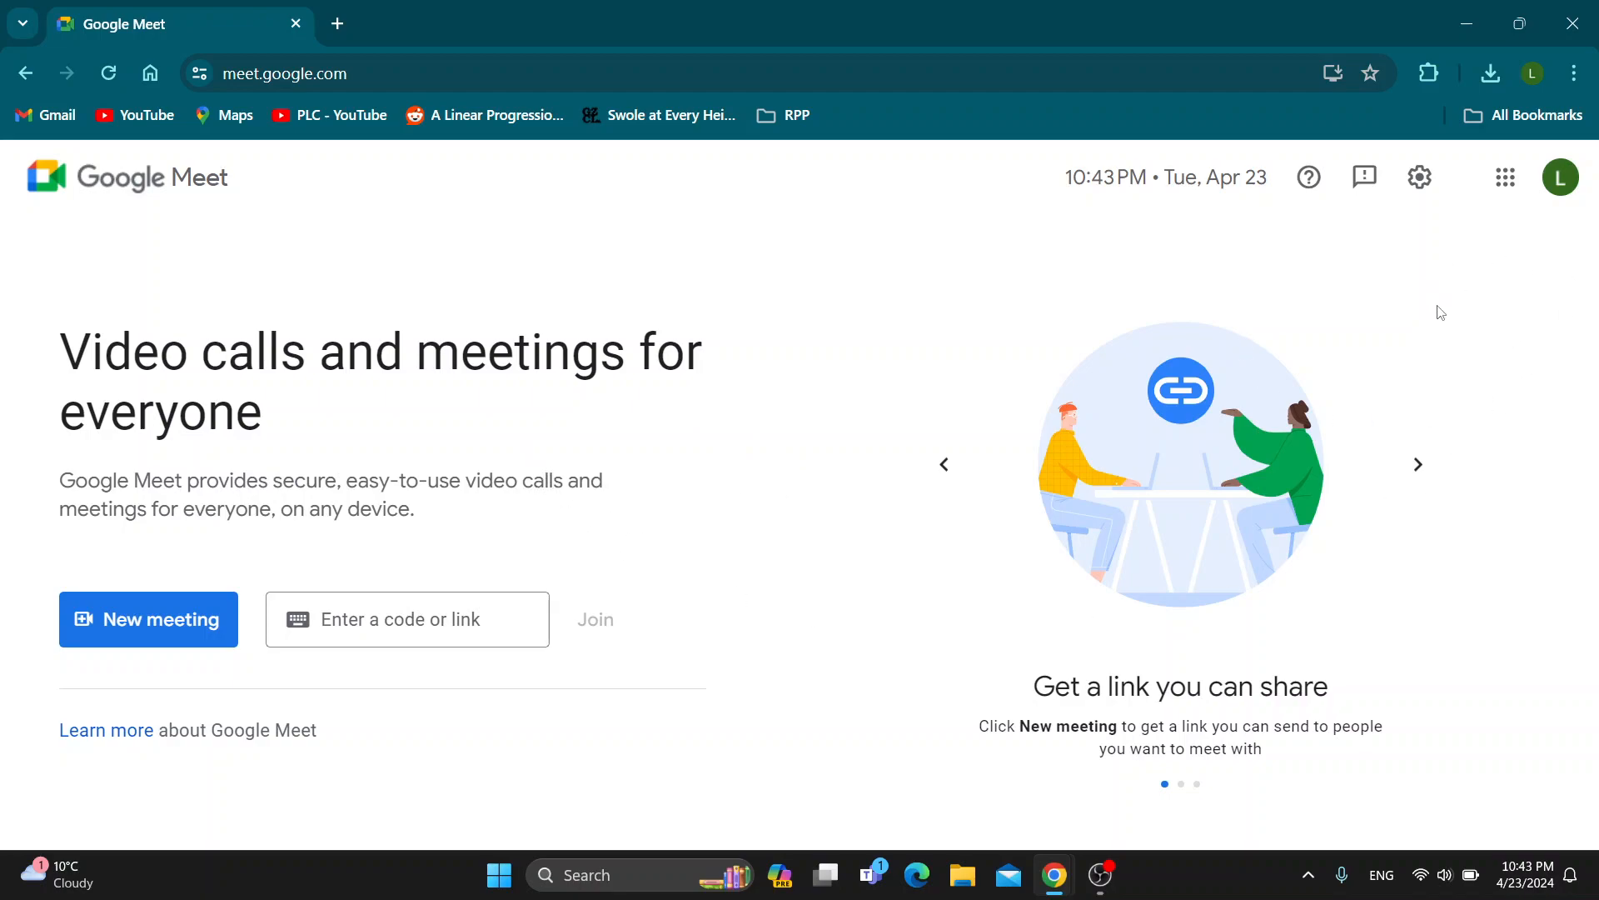
mouse_move(884, 459)
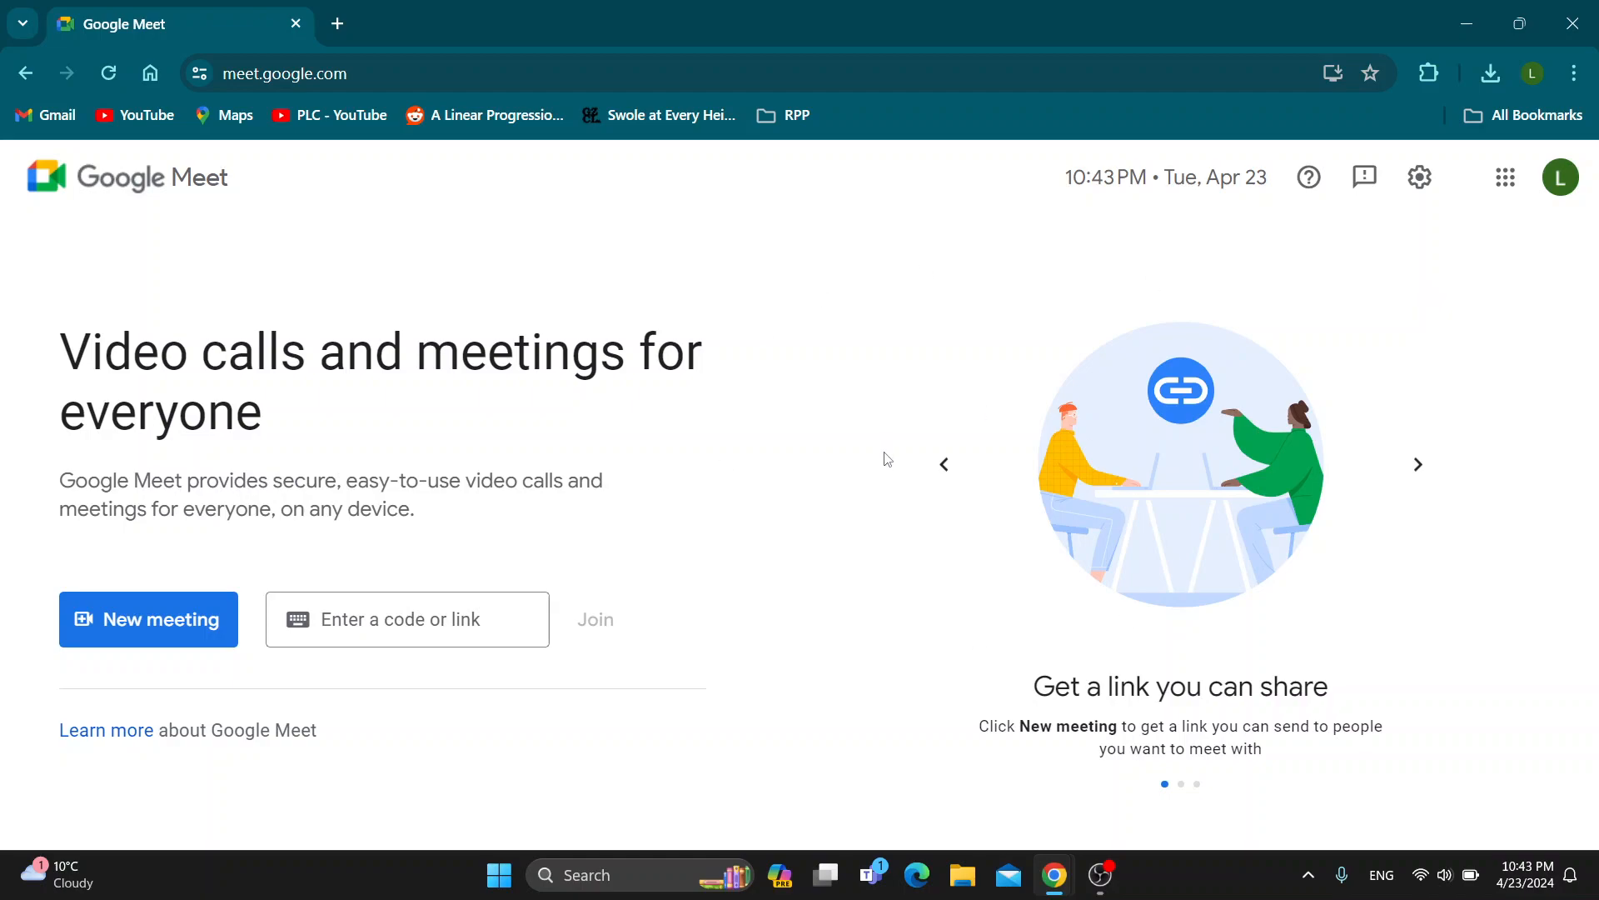
mouse_move(91, 657)
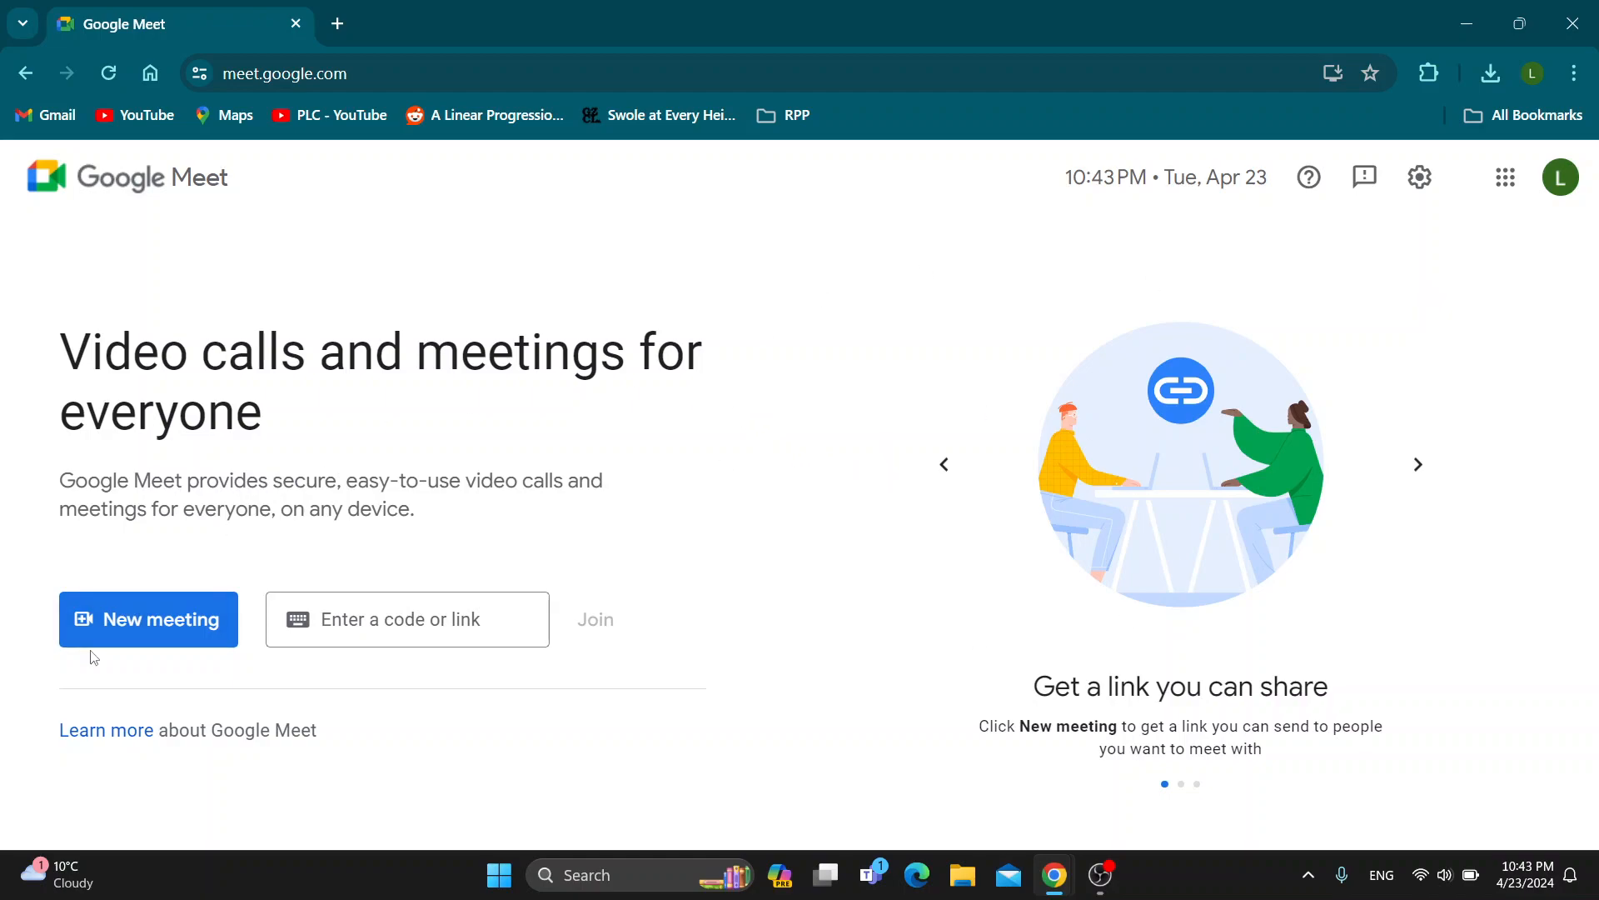
Step: Choose 'Start an instant meeting' from the New meeting menu to open a live call
click(405, 619)
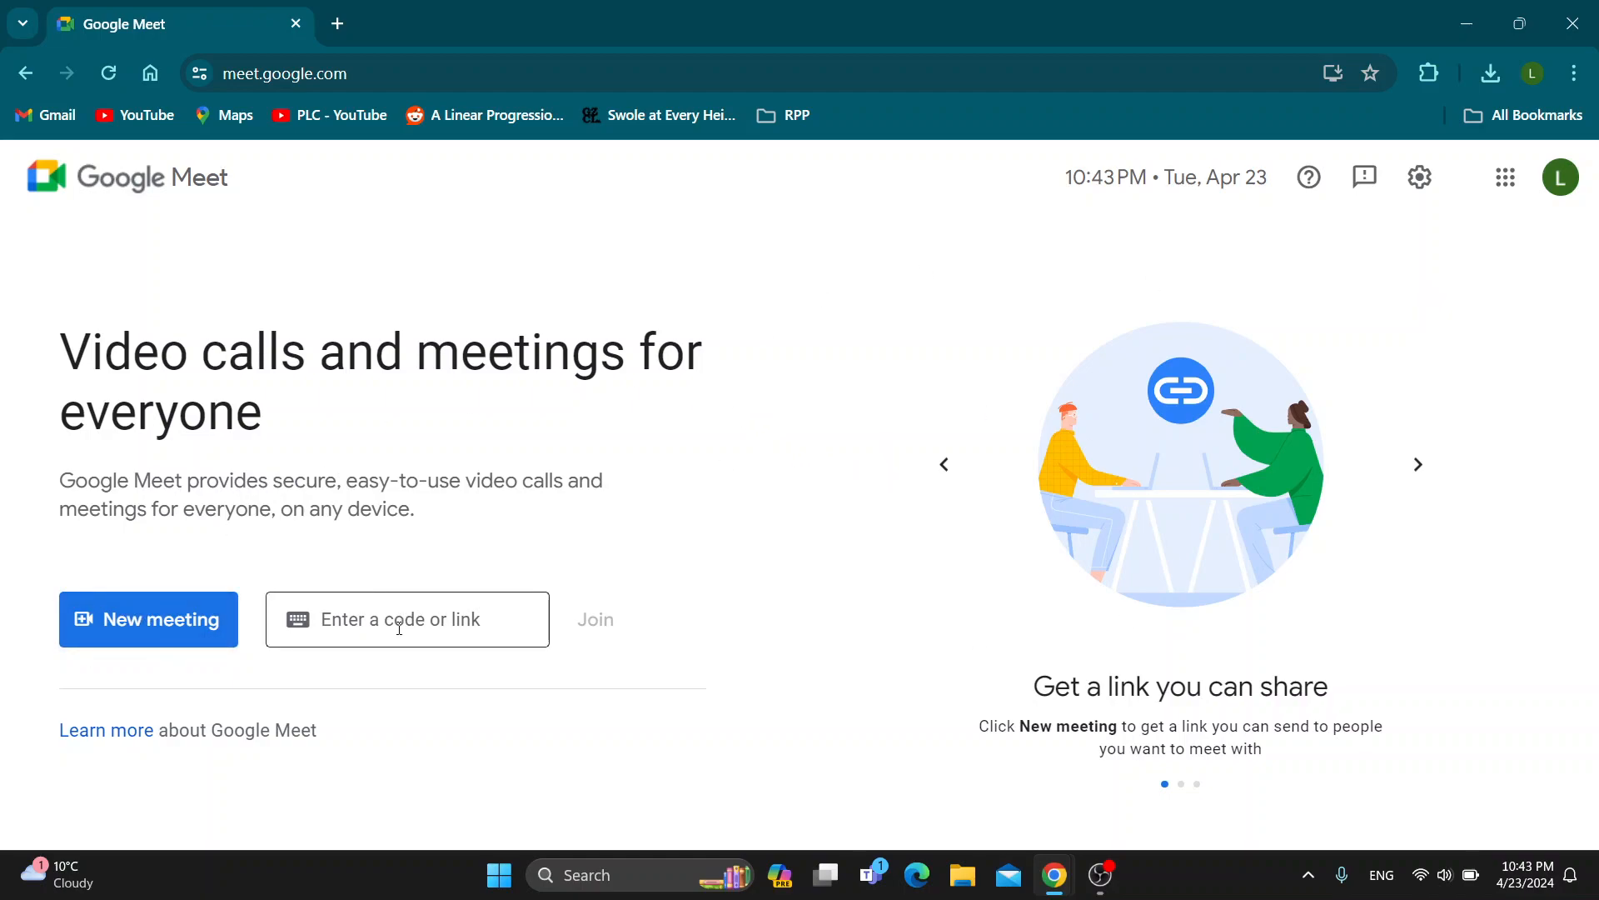
mouse_move(648, 608)
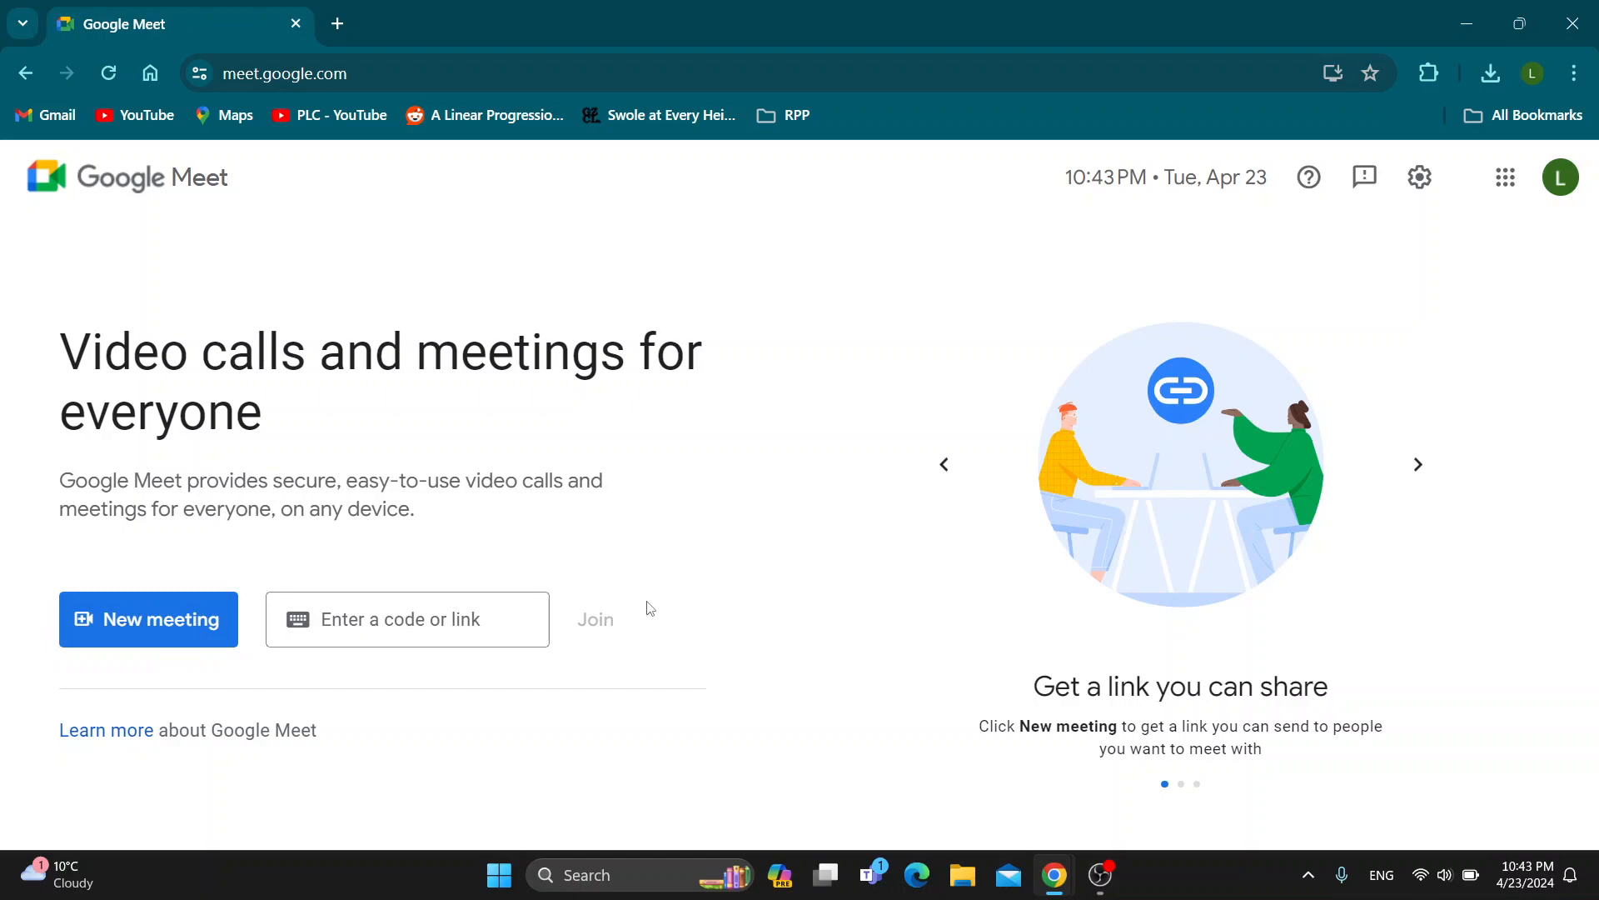
mouse_move(672, 609)
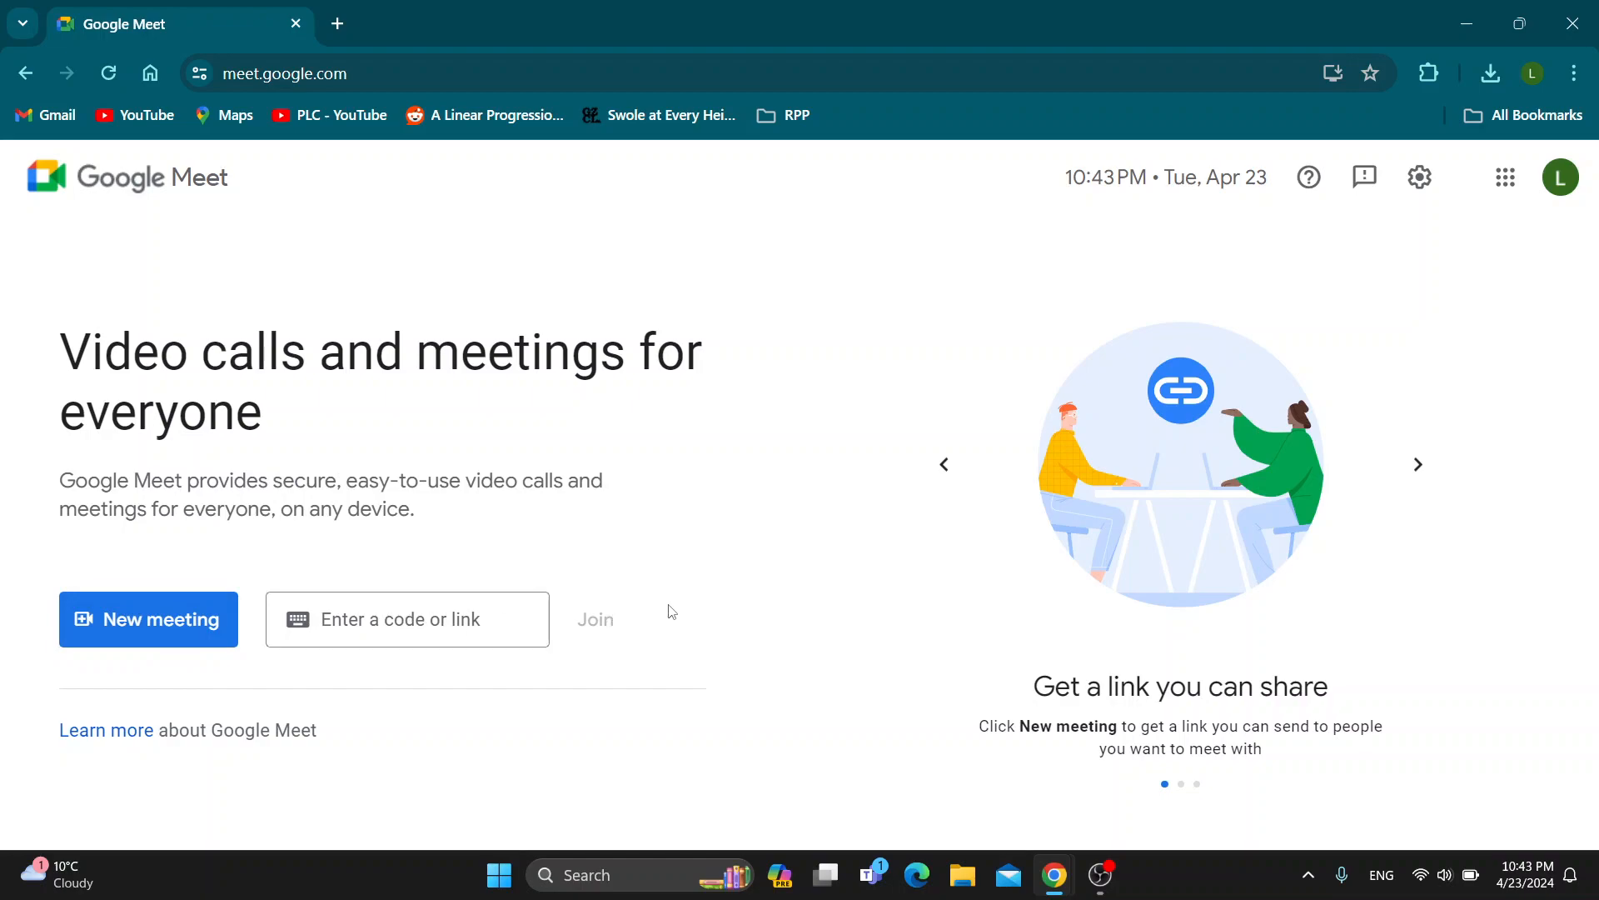
mouse_move(720, 565)
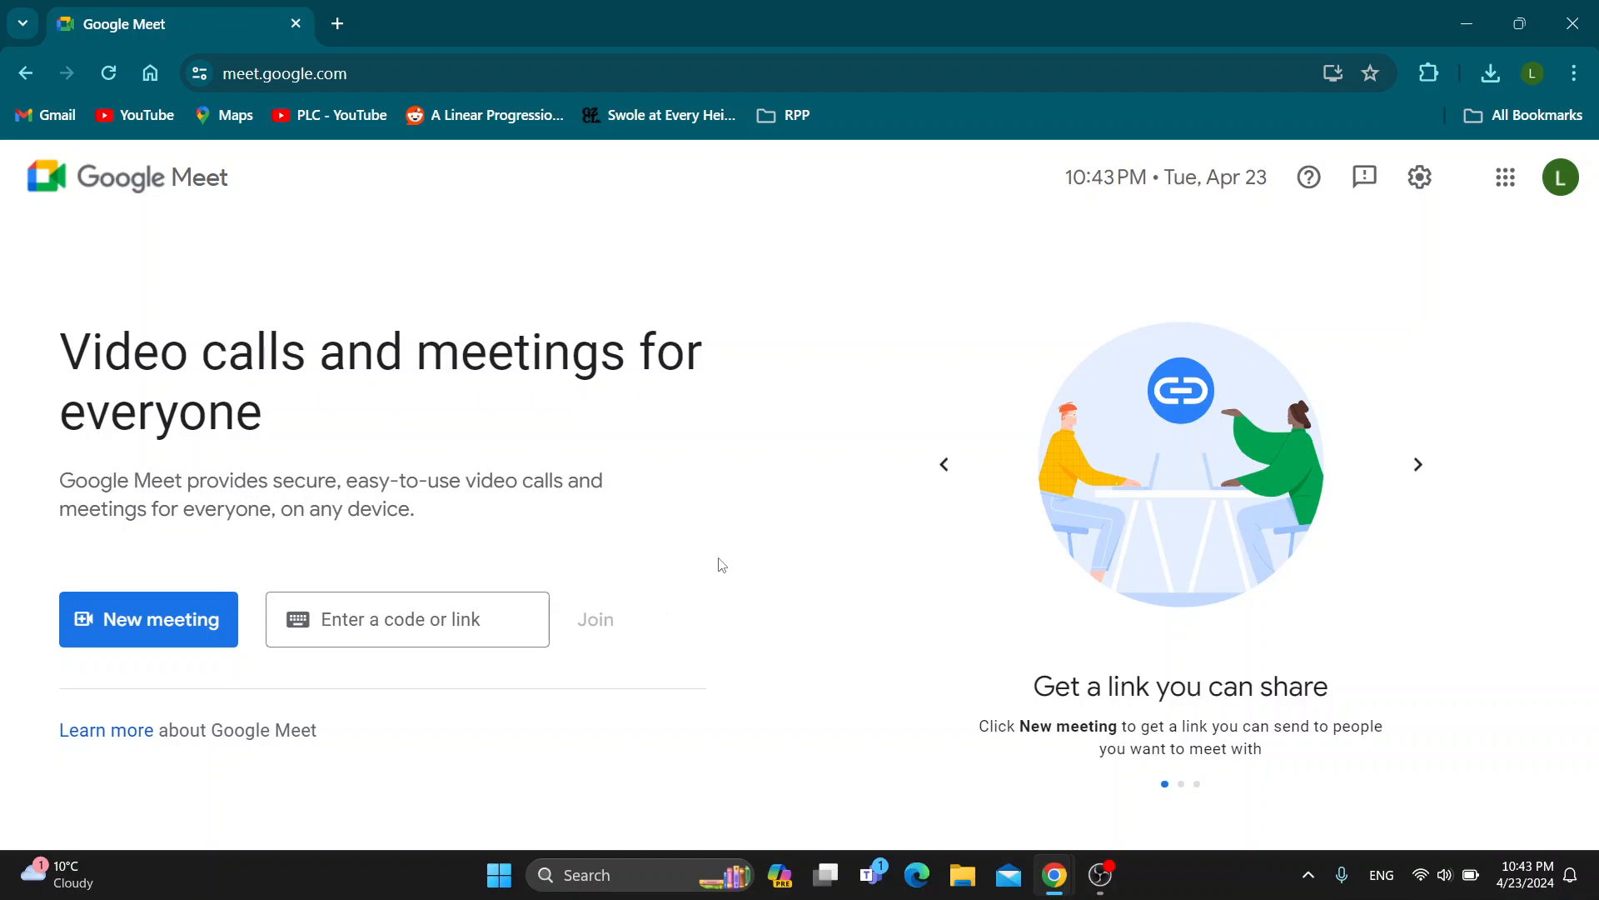
mouse_move(582, 408)
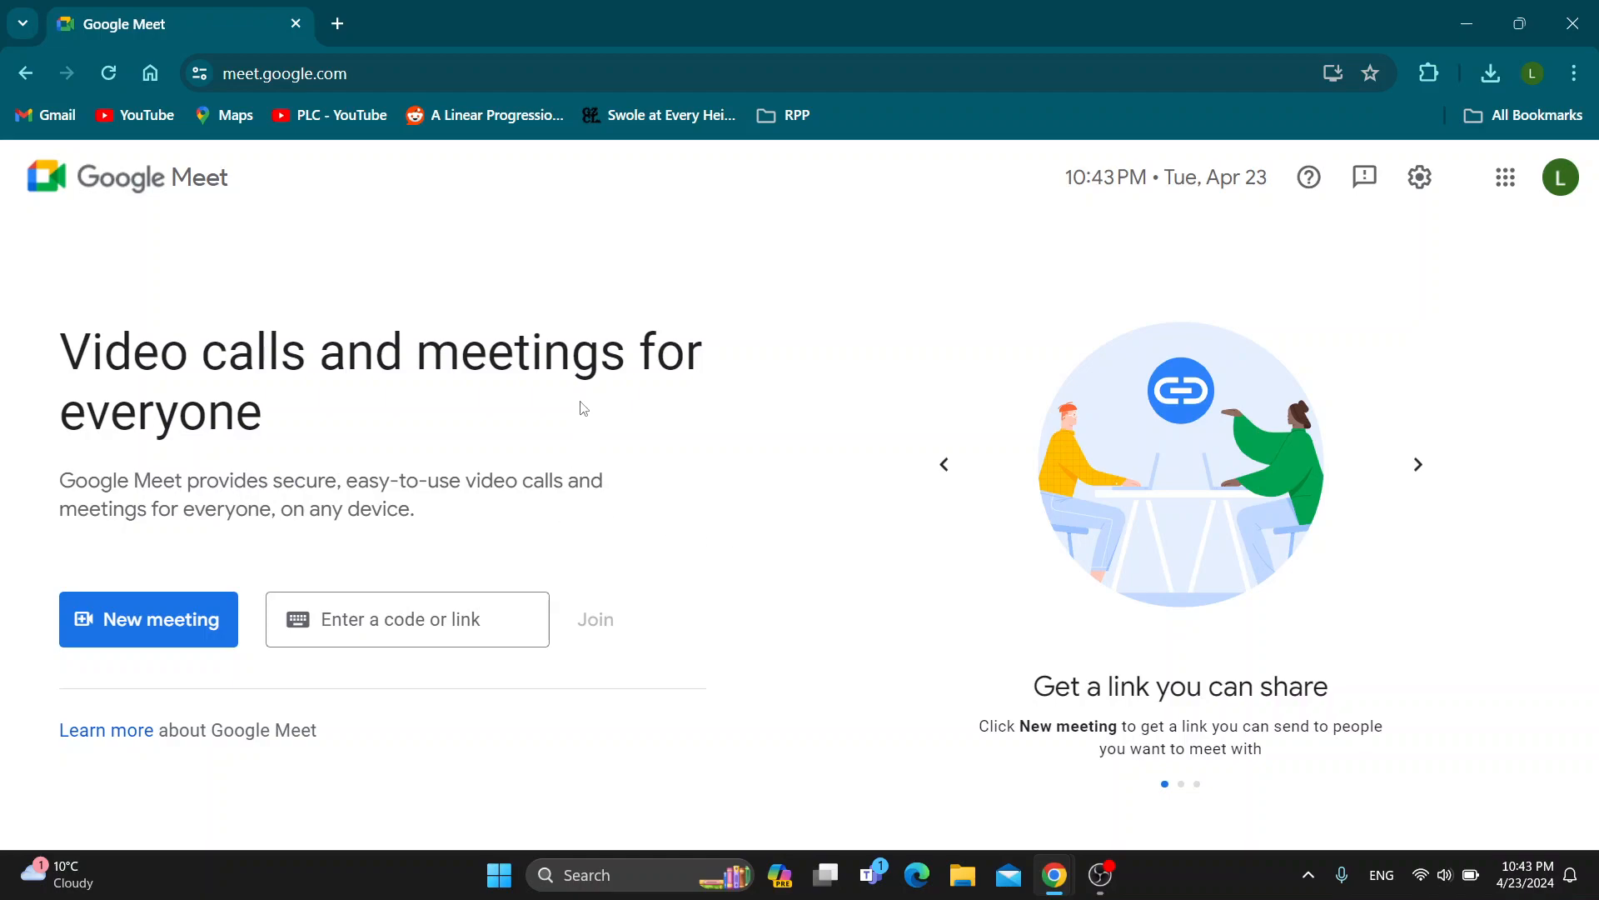
mouse_move(77, 642)
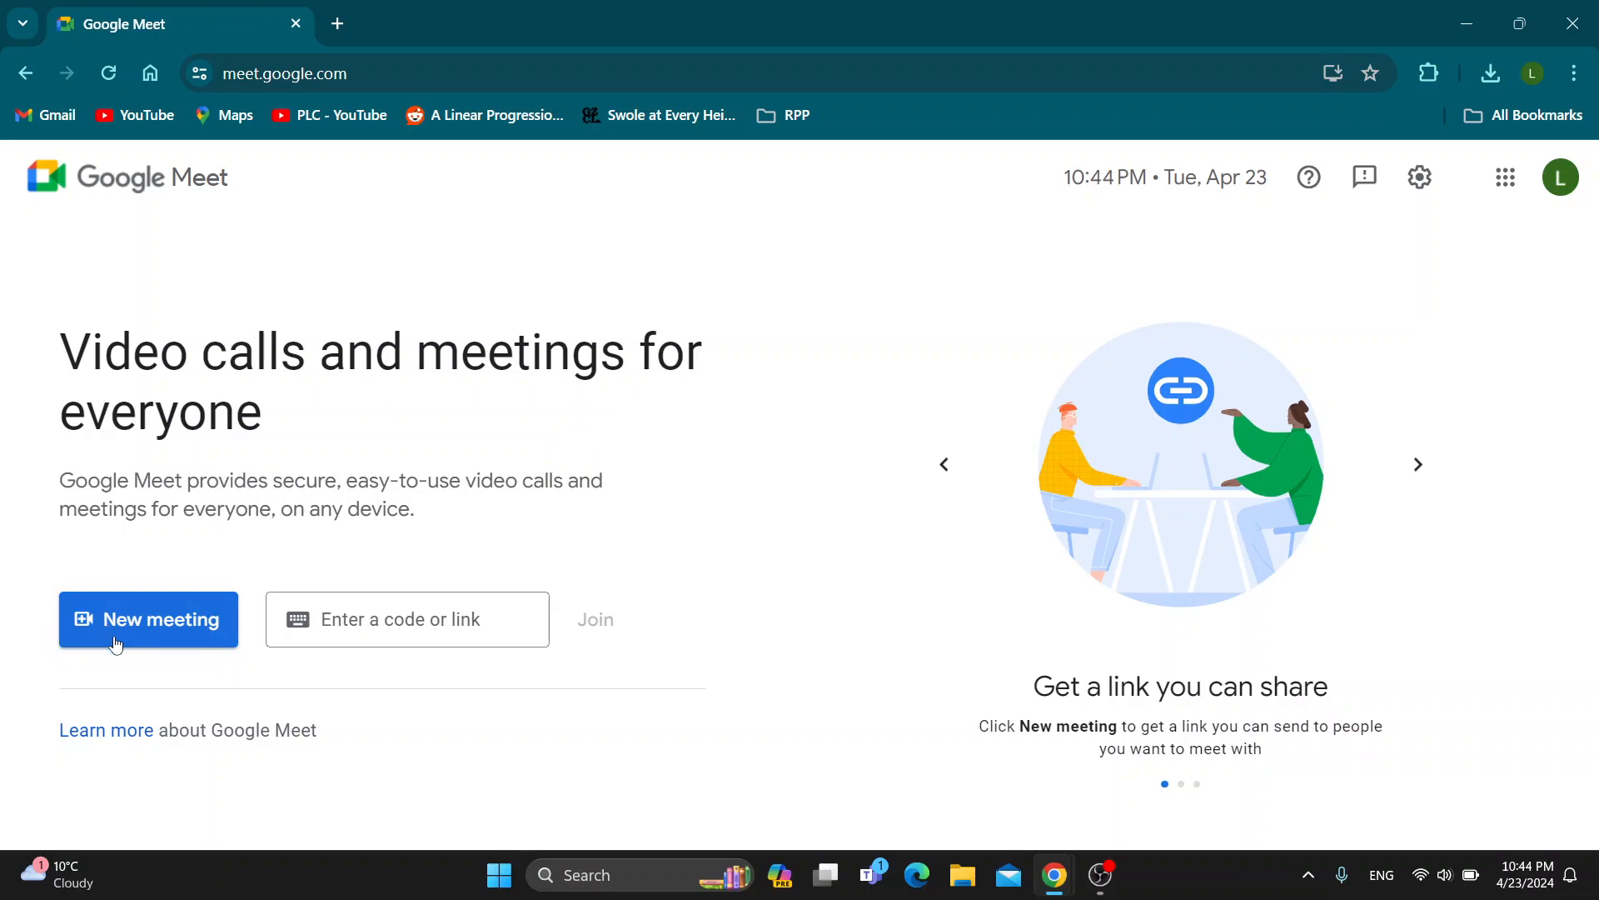
click(148, 619)
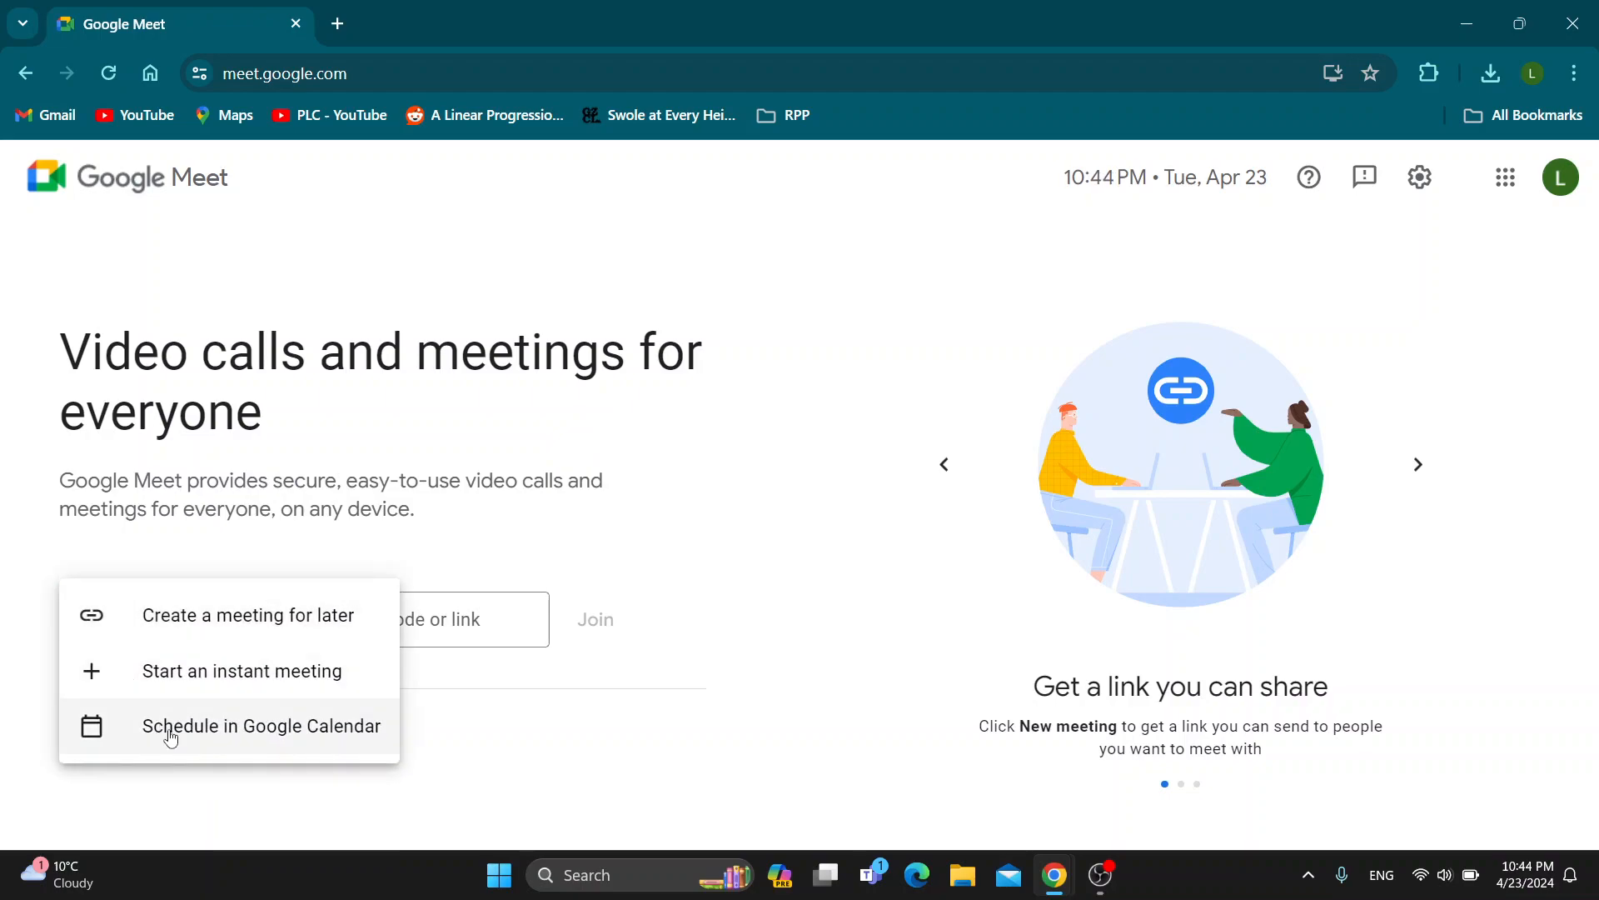
mouse_move(194, 678)
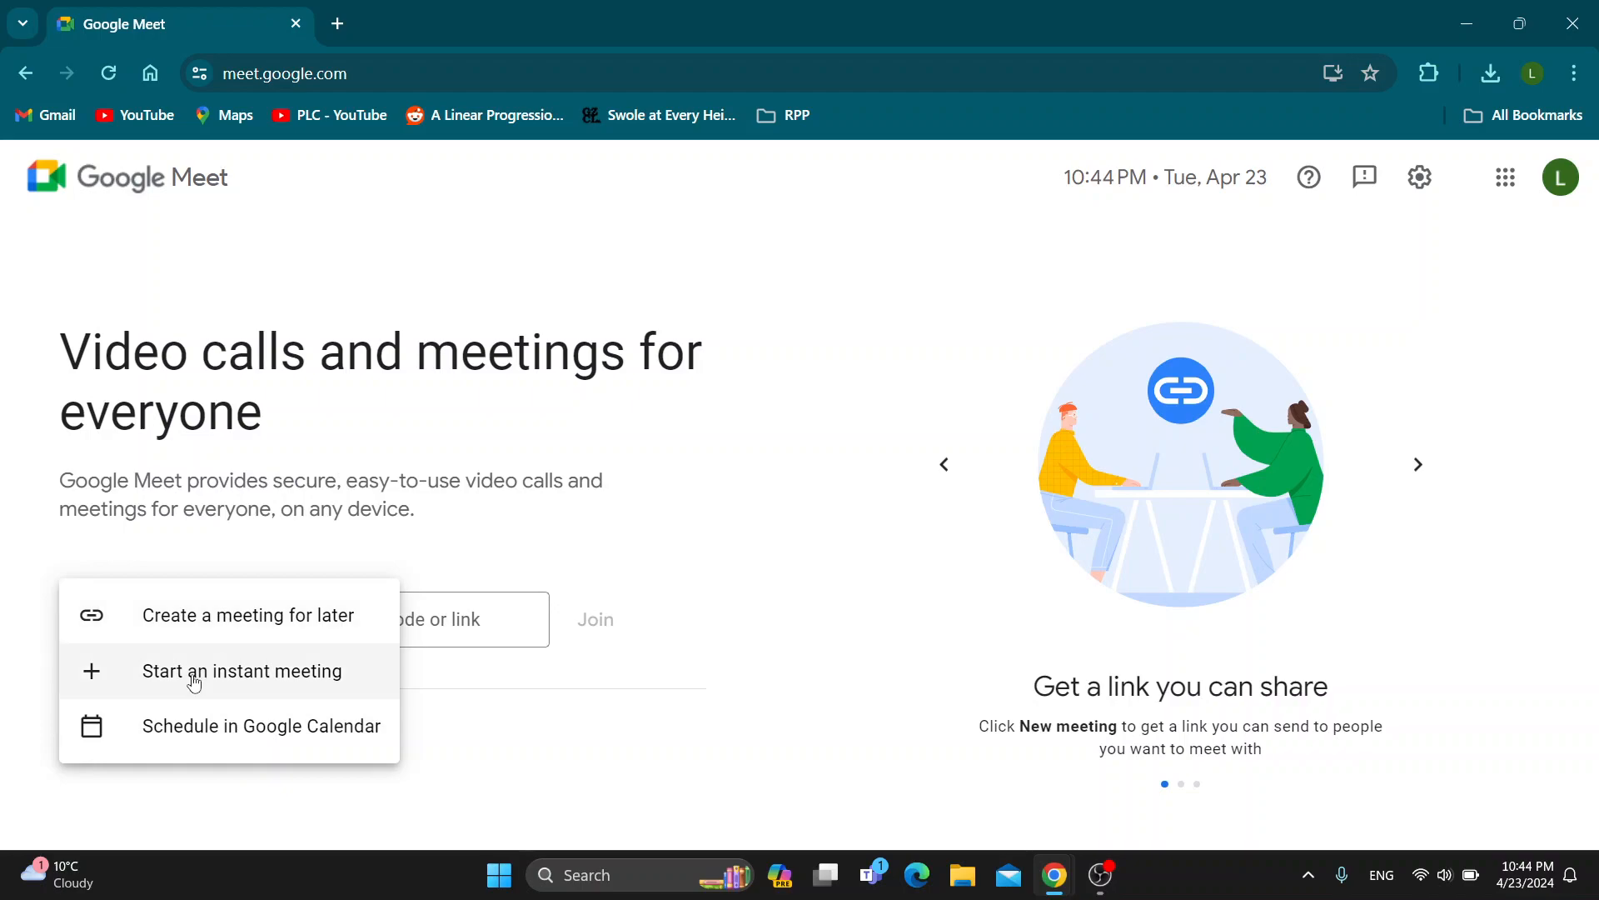
mouse_move(211, 678)
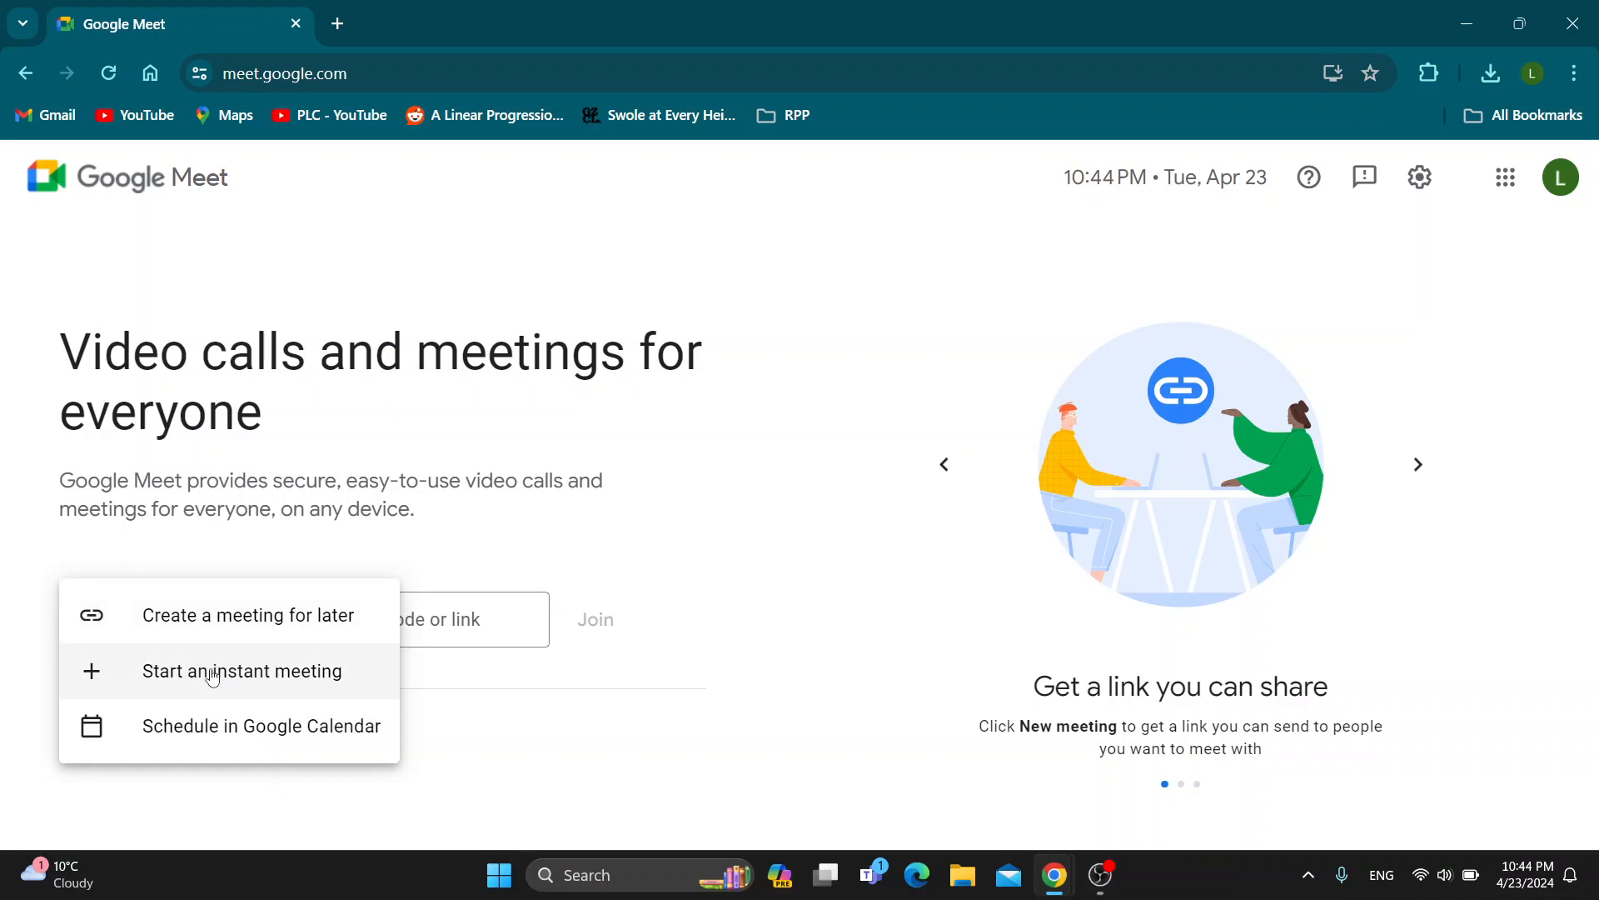
click(241, 671)
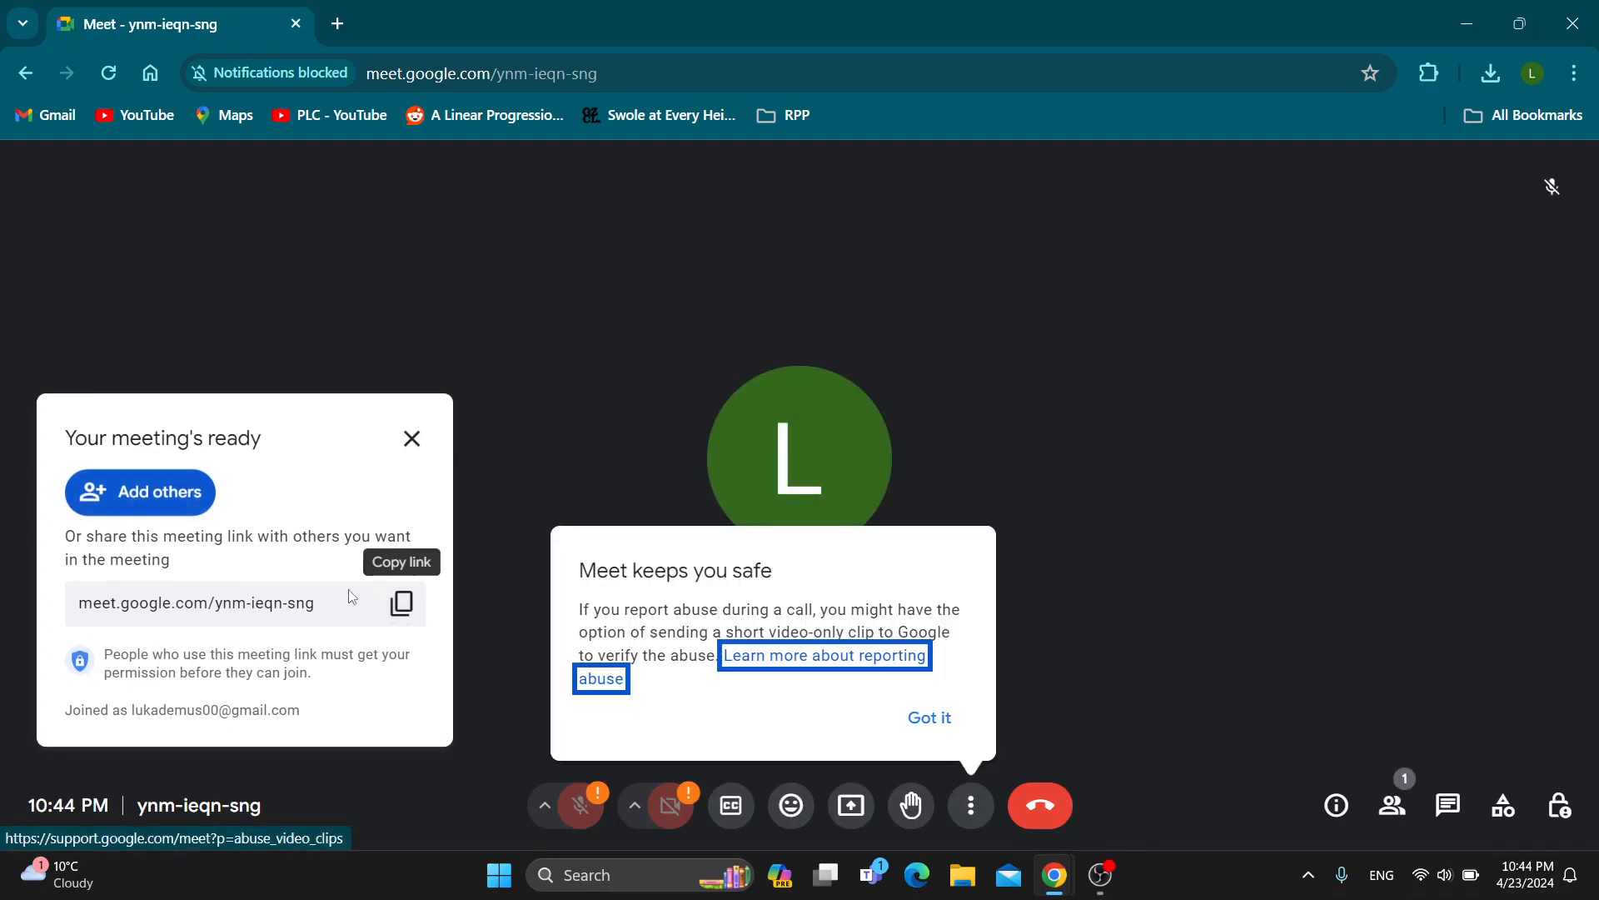
mouse_move(411, 439)
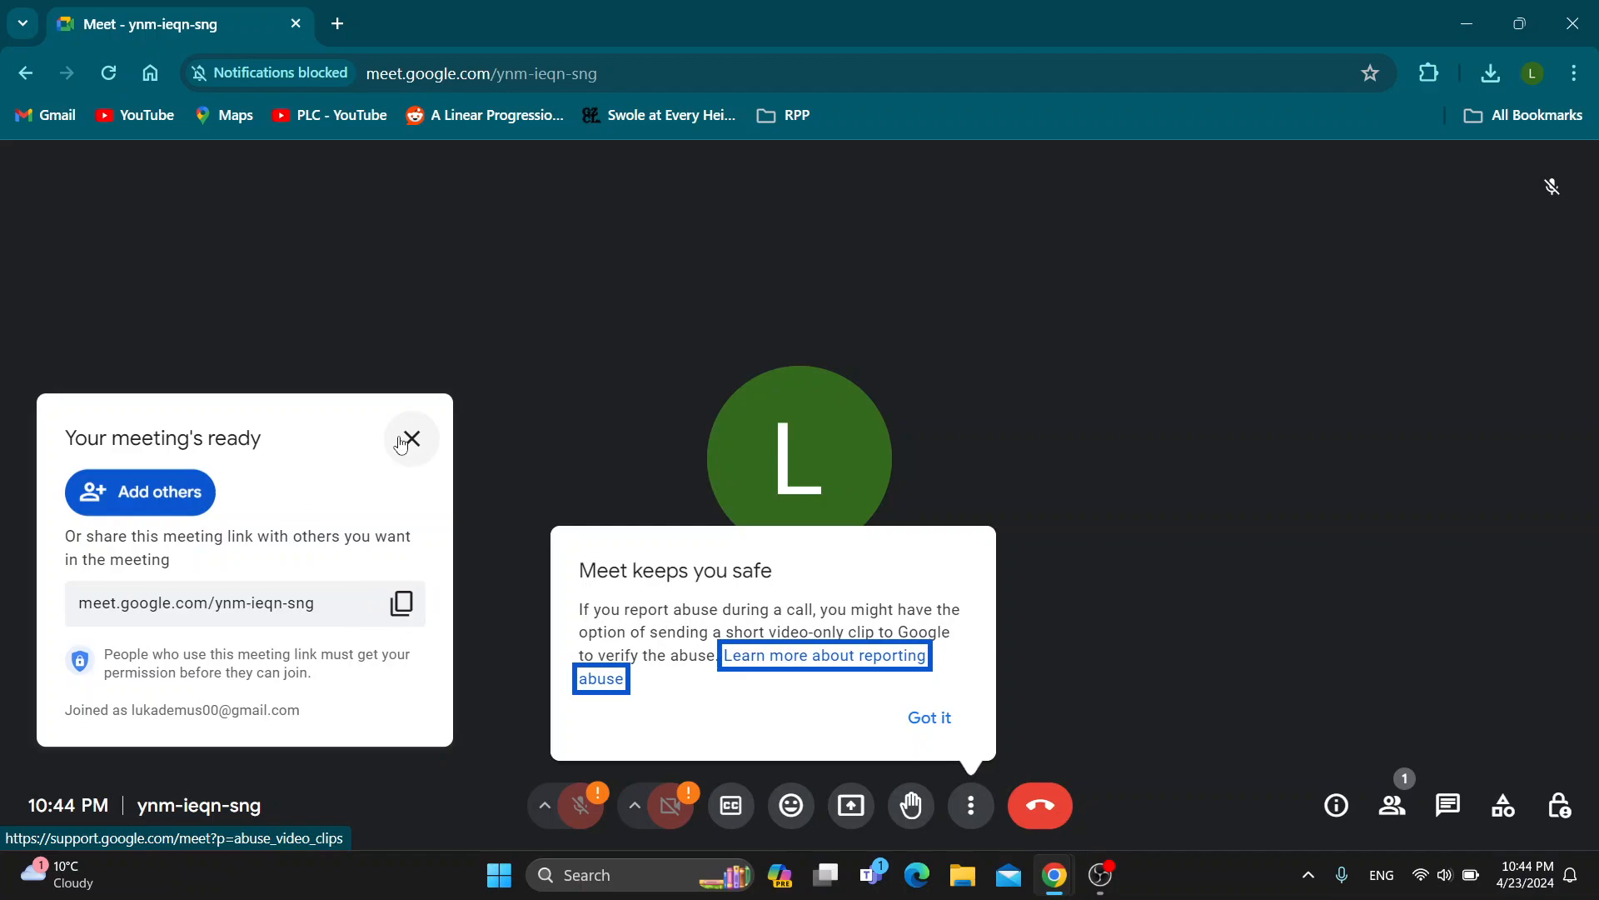
Step: Dismiss the 'Your meeting's ready' link card and the safety tip
click(410, 439)
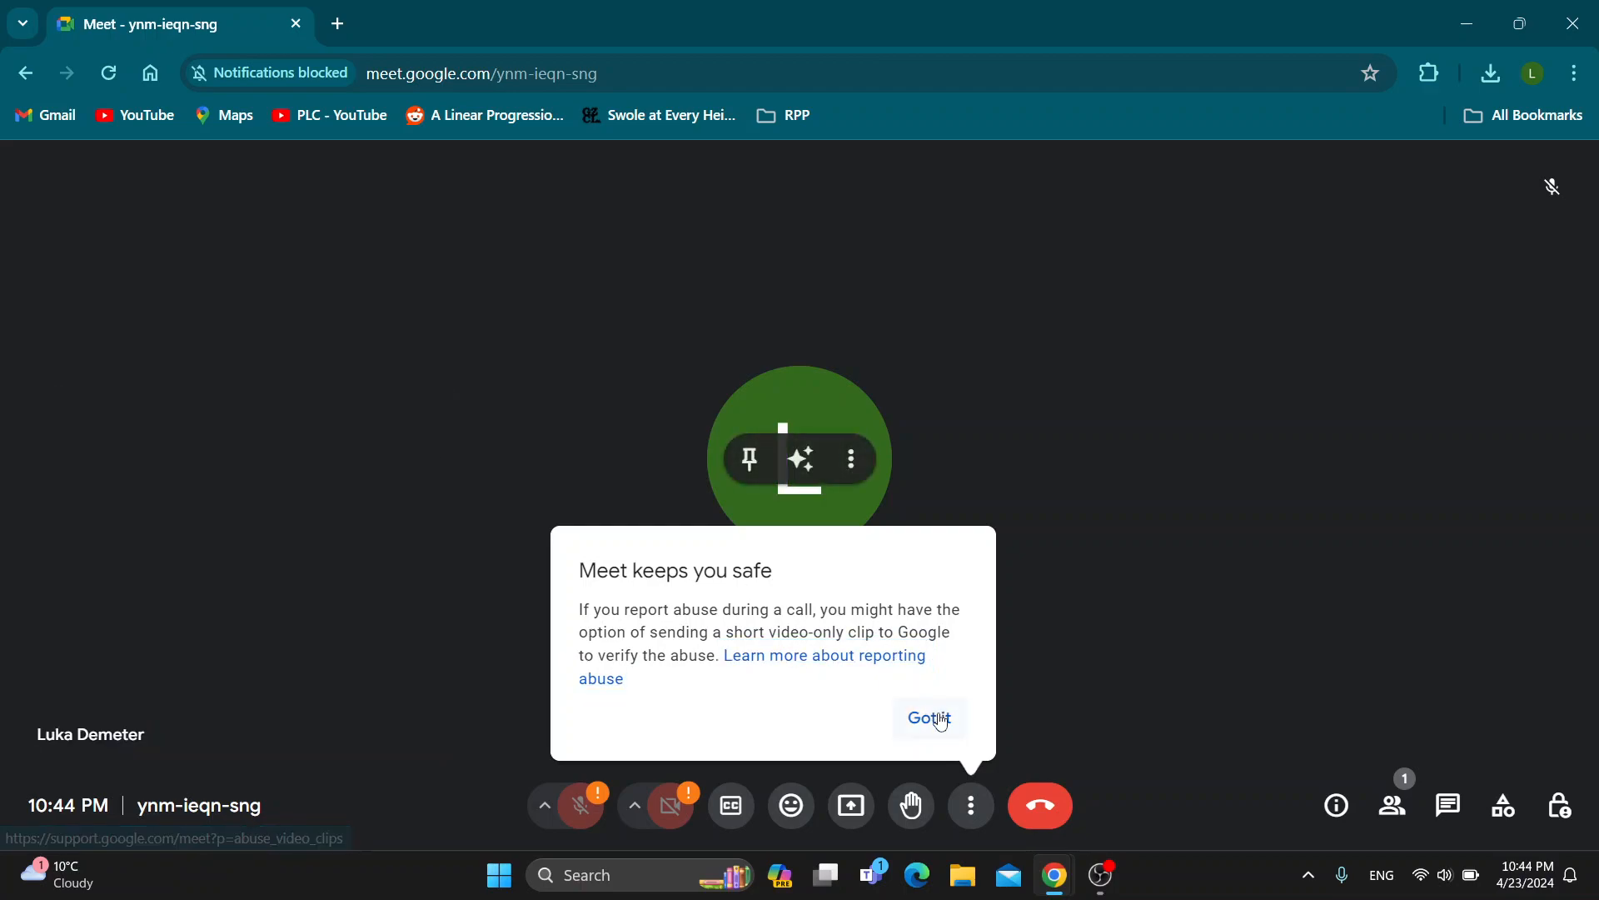
click(928, 718)
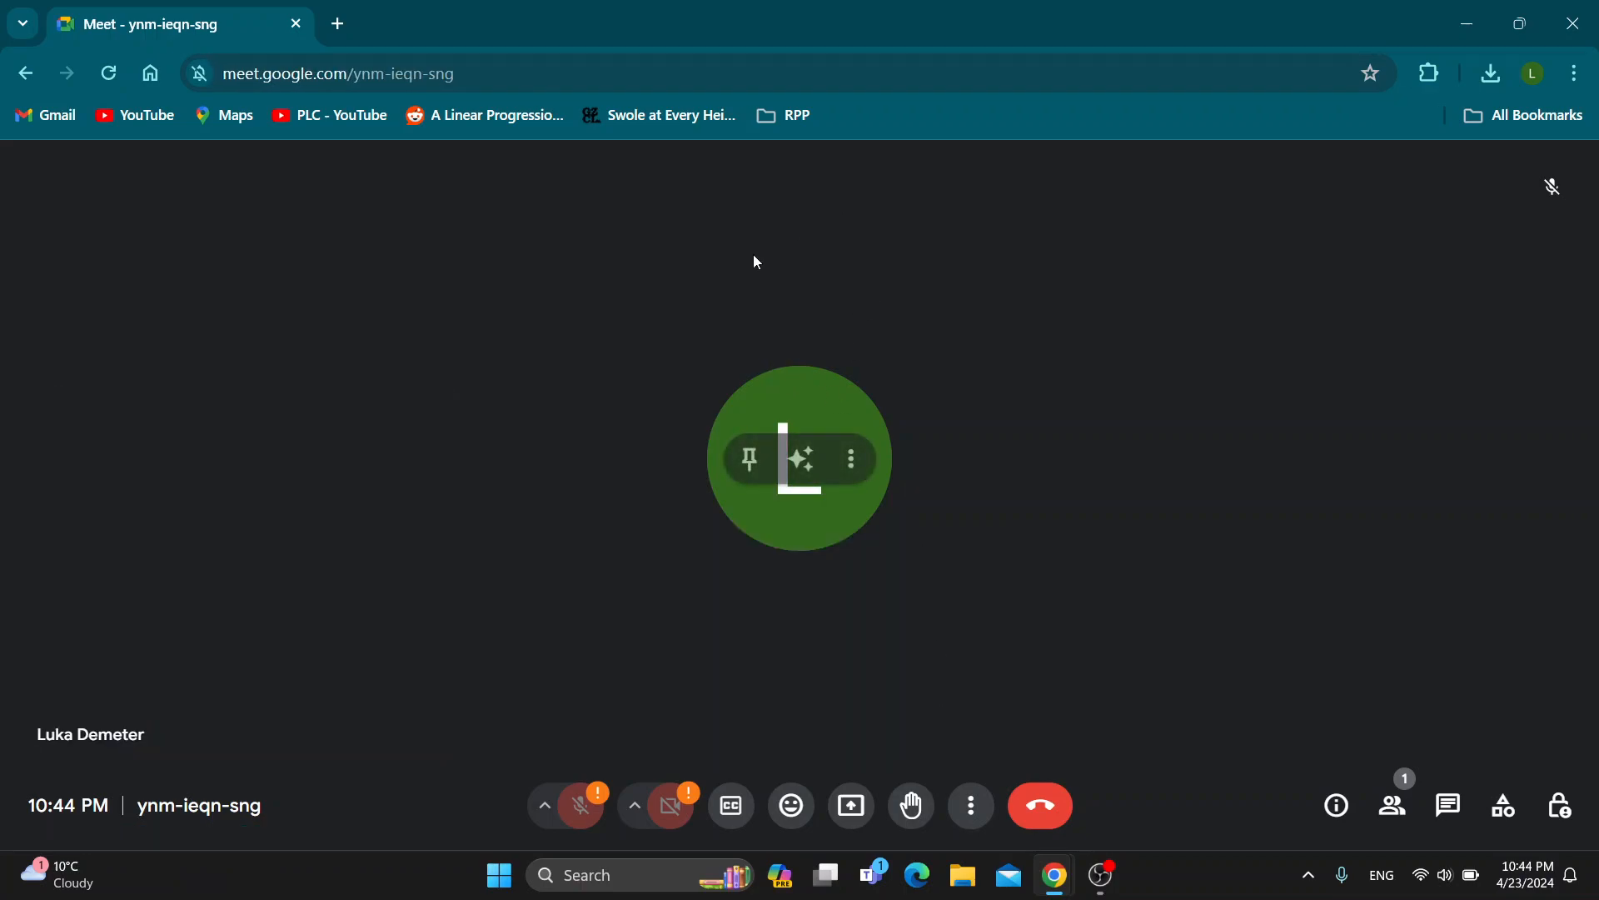
mouse_move(691, 540)
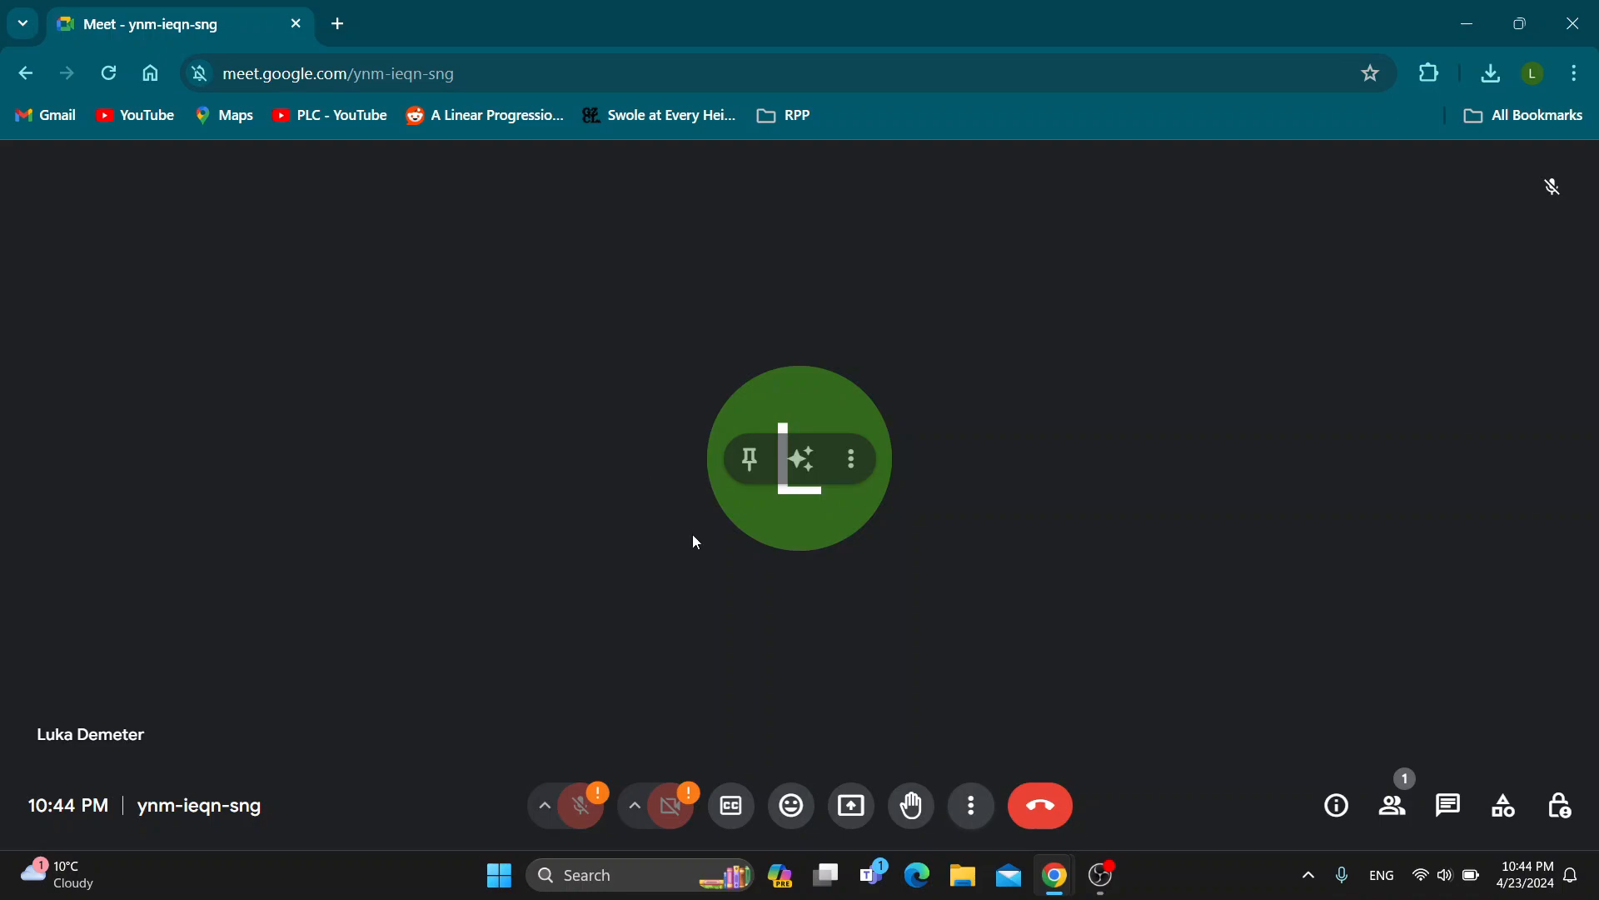
mouse_move(857, 597)
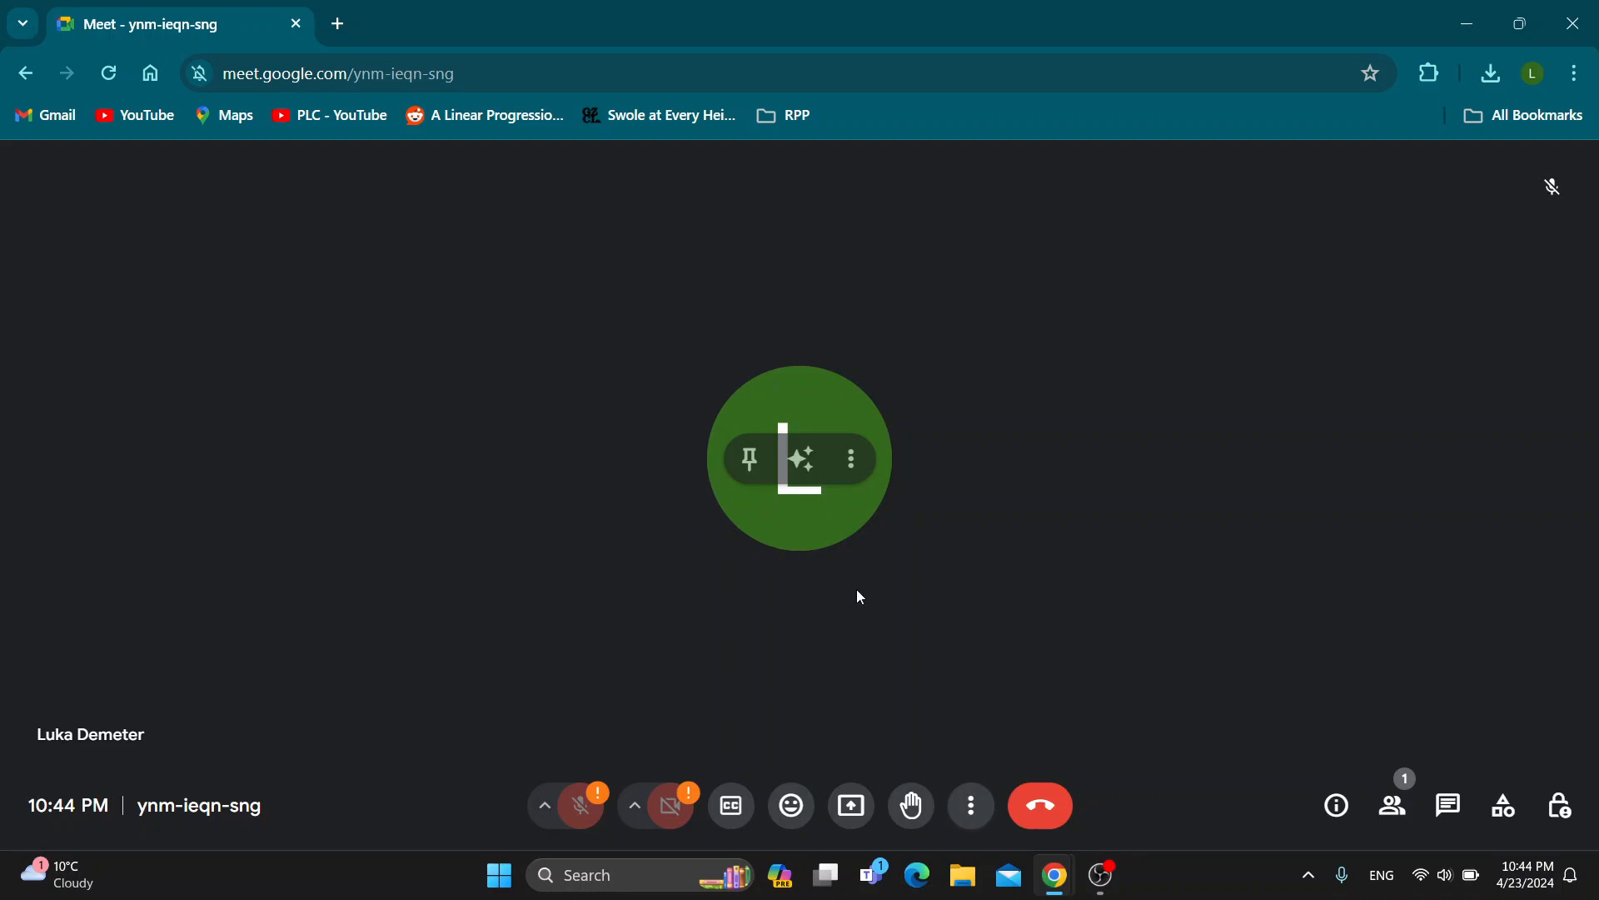
mouse_move(1448, 804)
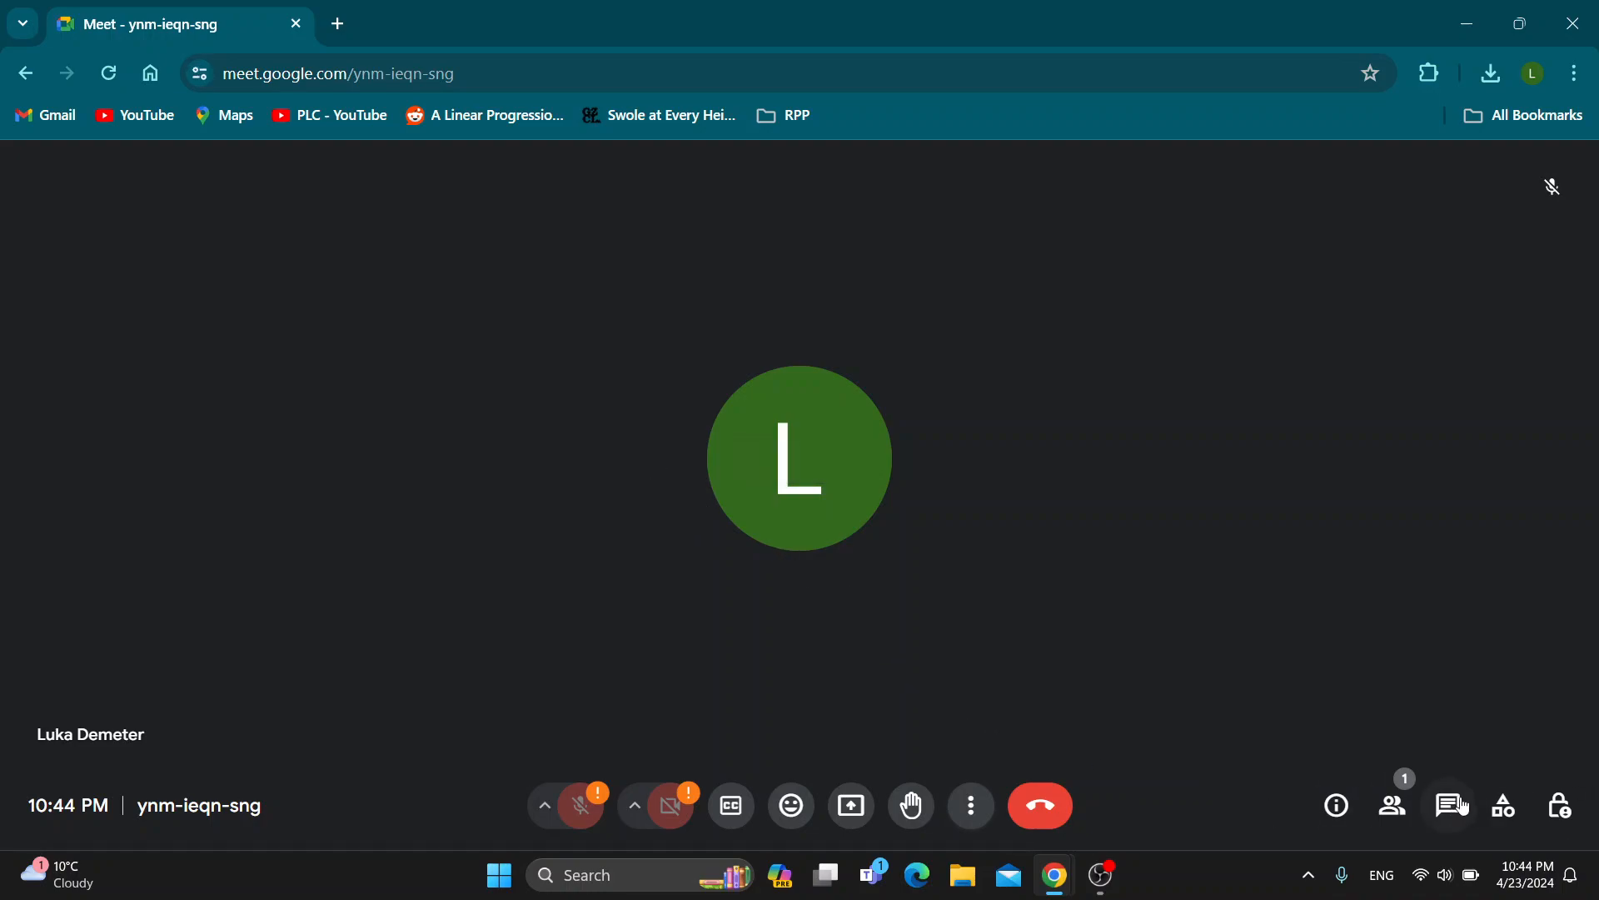
mouse_move(1450, 804)
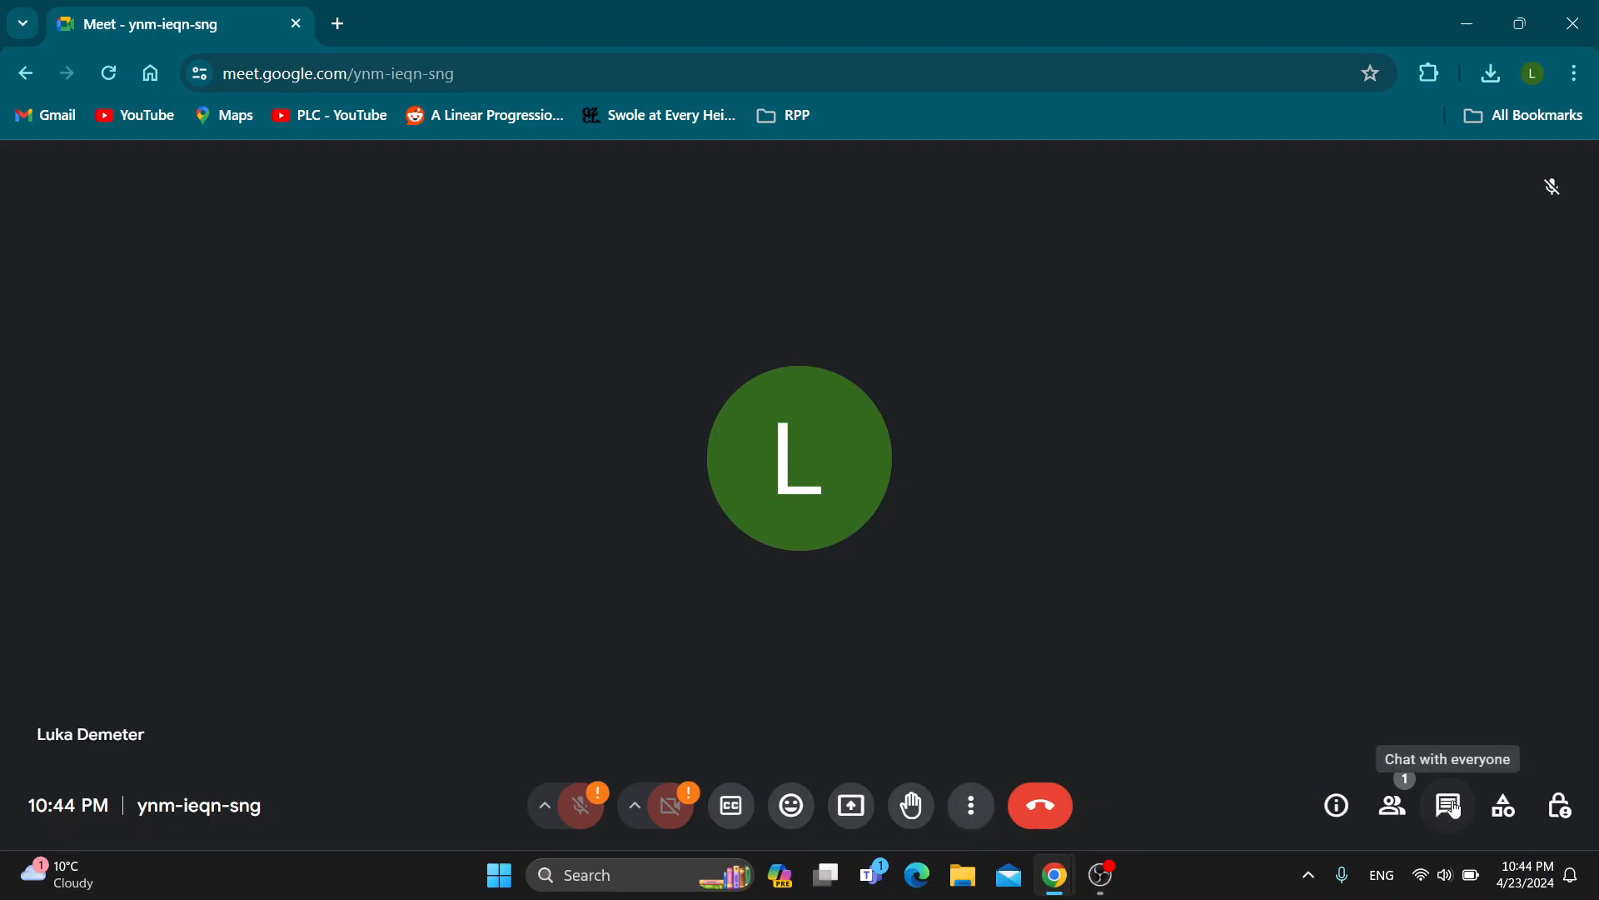
Step: Open the 'Chat with everyone' panel and place the cursor in the message box
click(1448, 805)
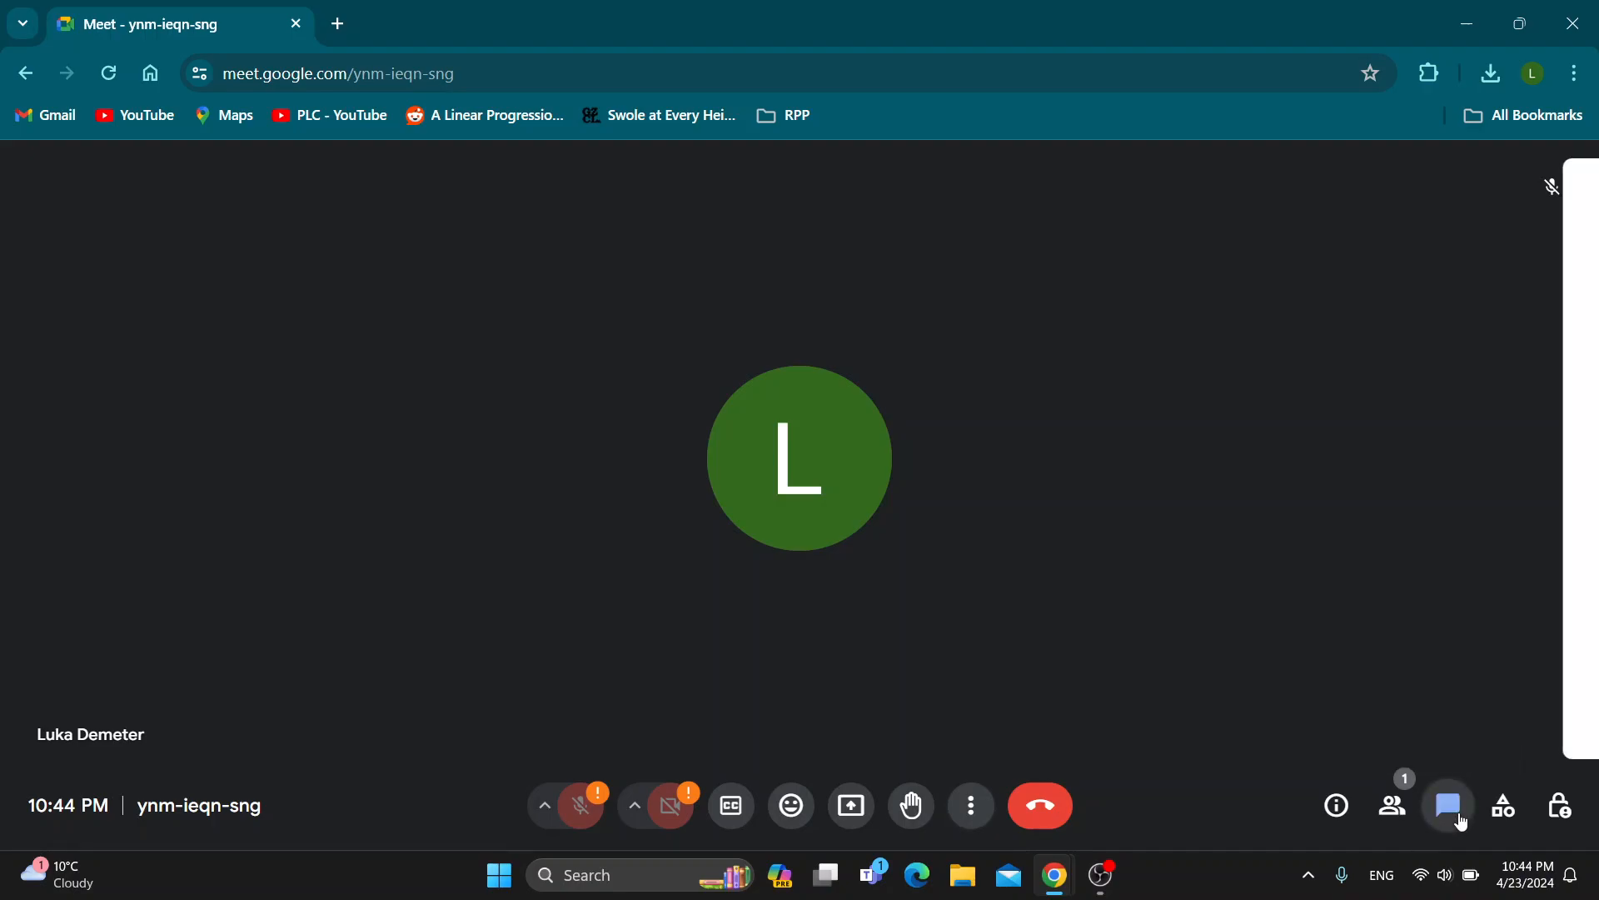
click(1448, 804)
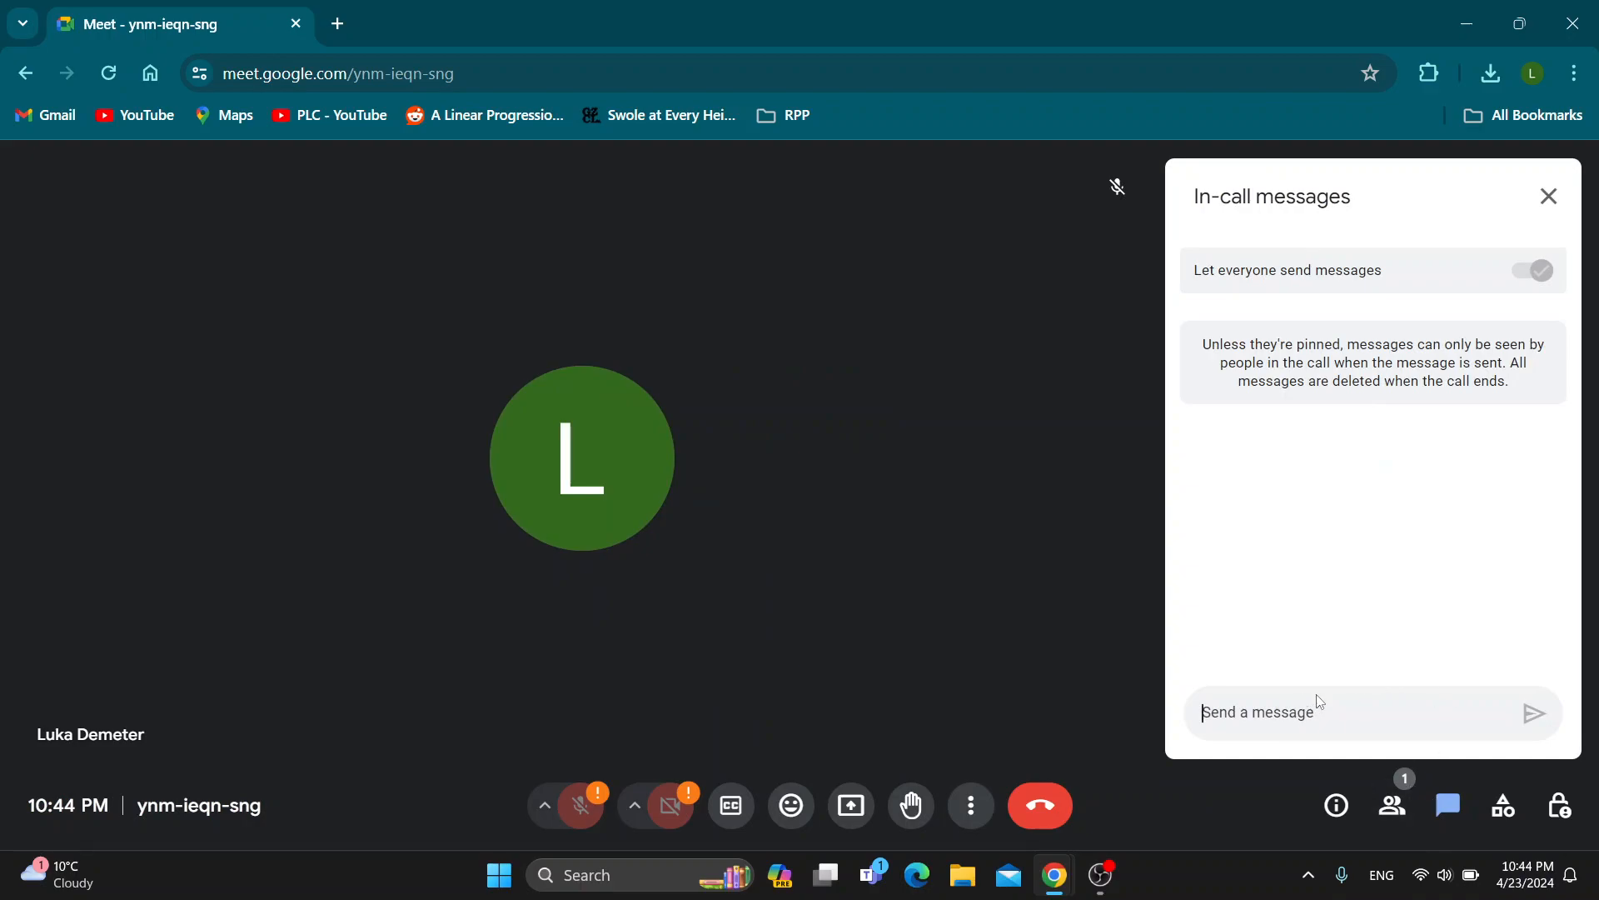
mouse_move(1364, 576)
text(hello)
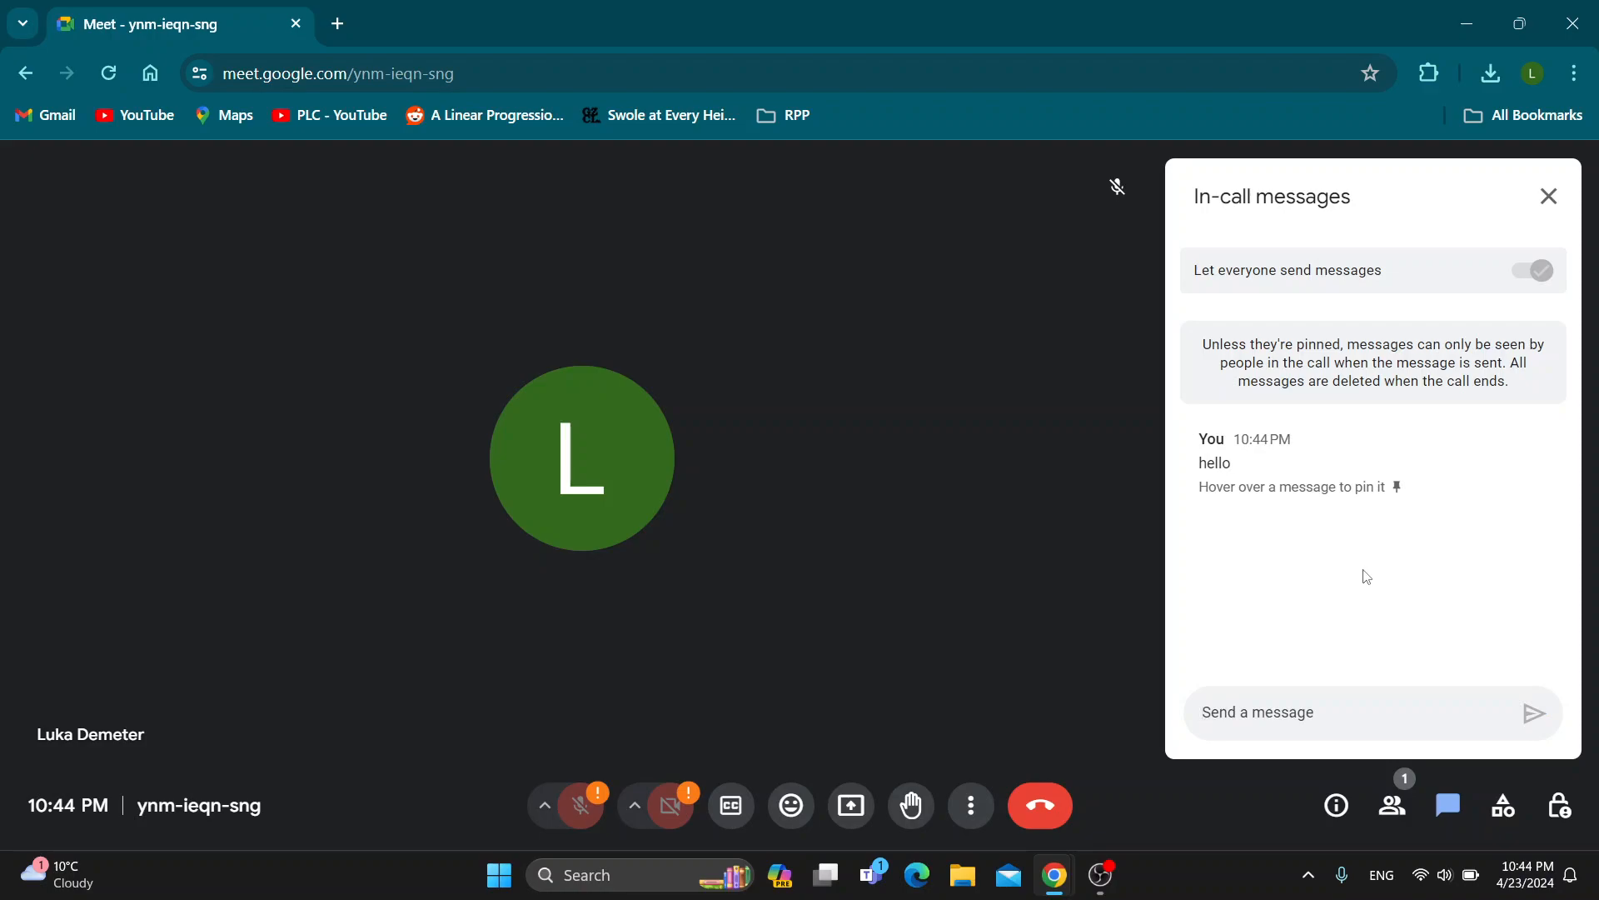
mouse_move(1273, 128)
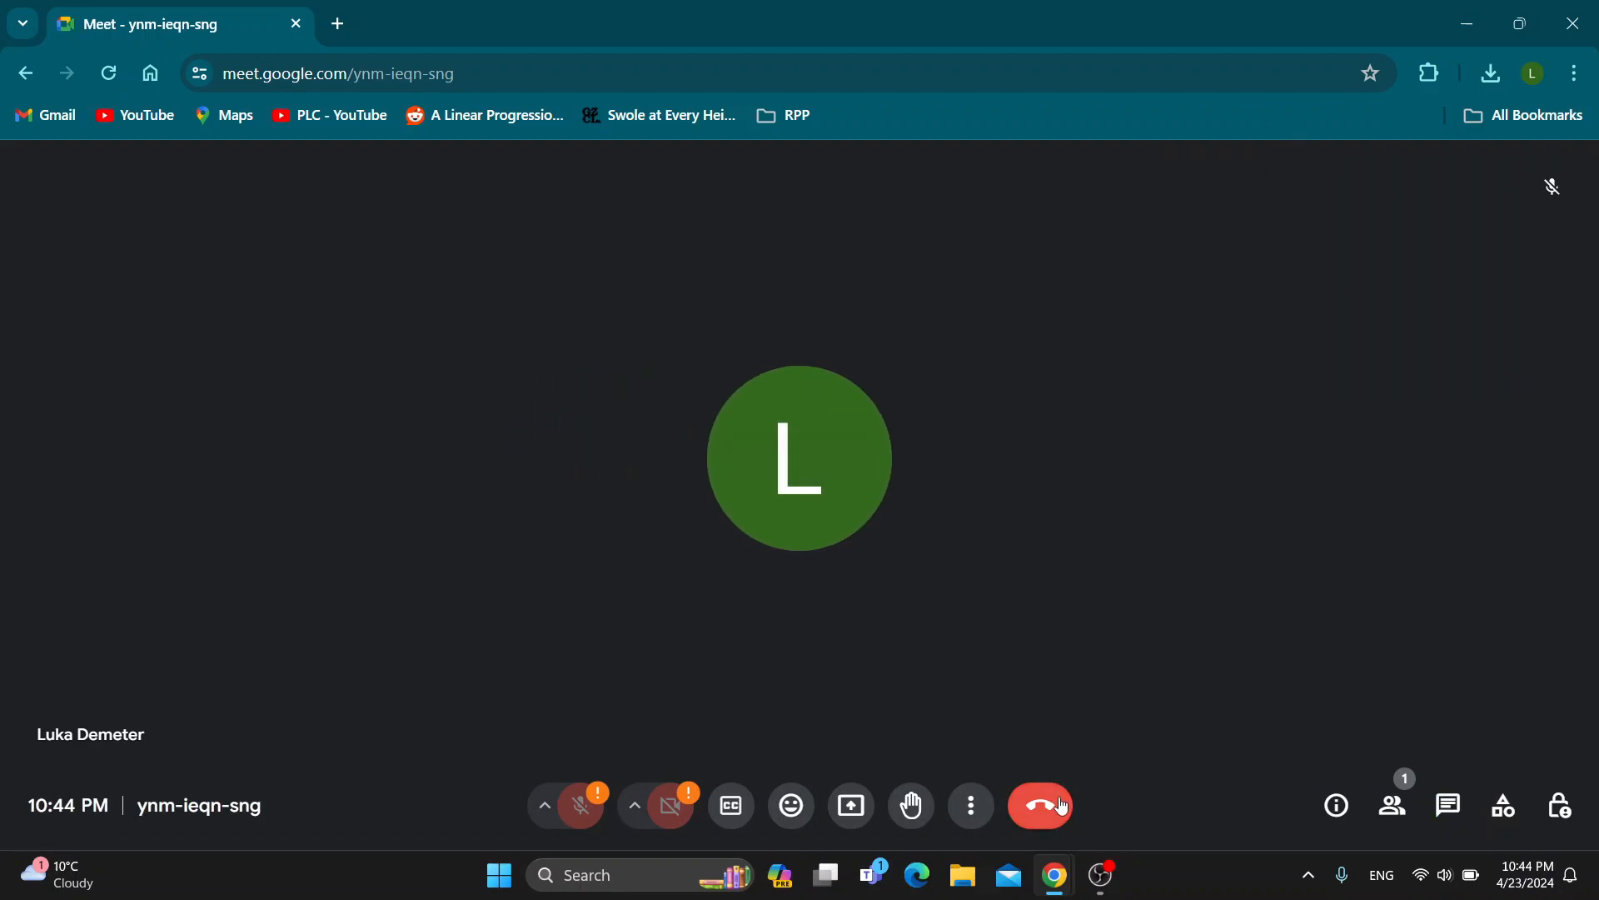
Step: Leave the call and return to the Meet home screen
click(1041, 805)
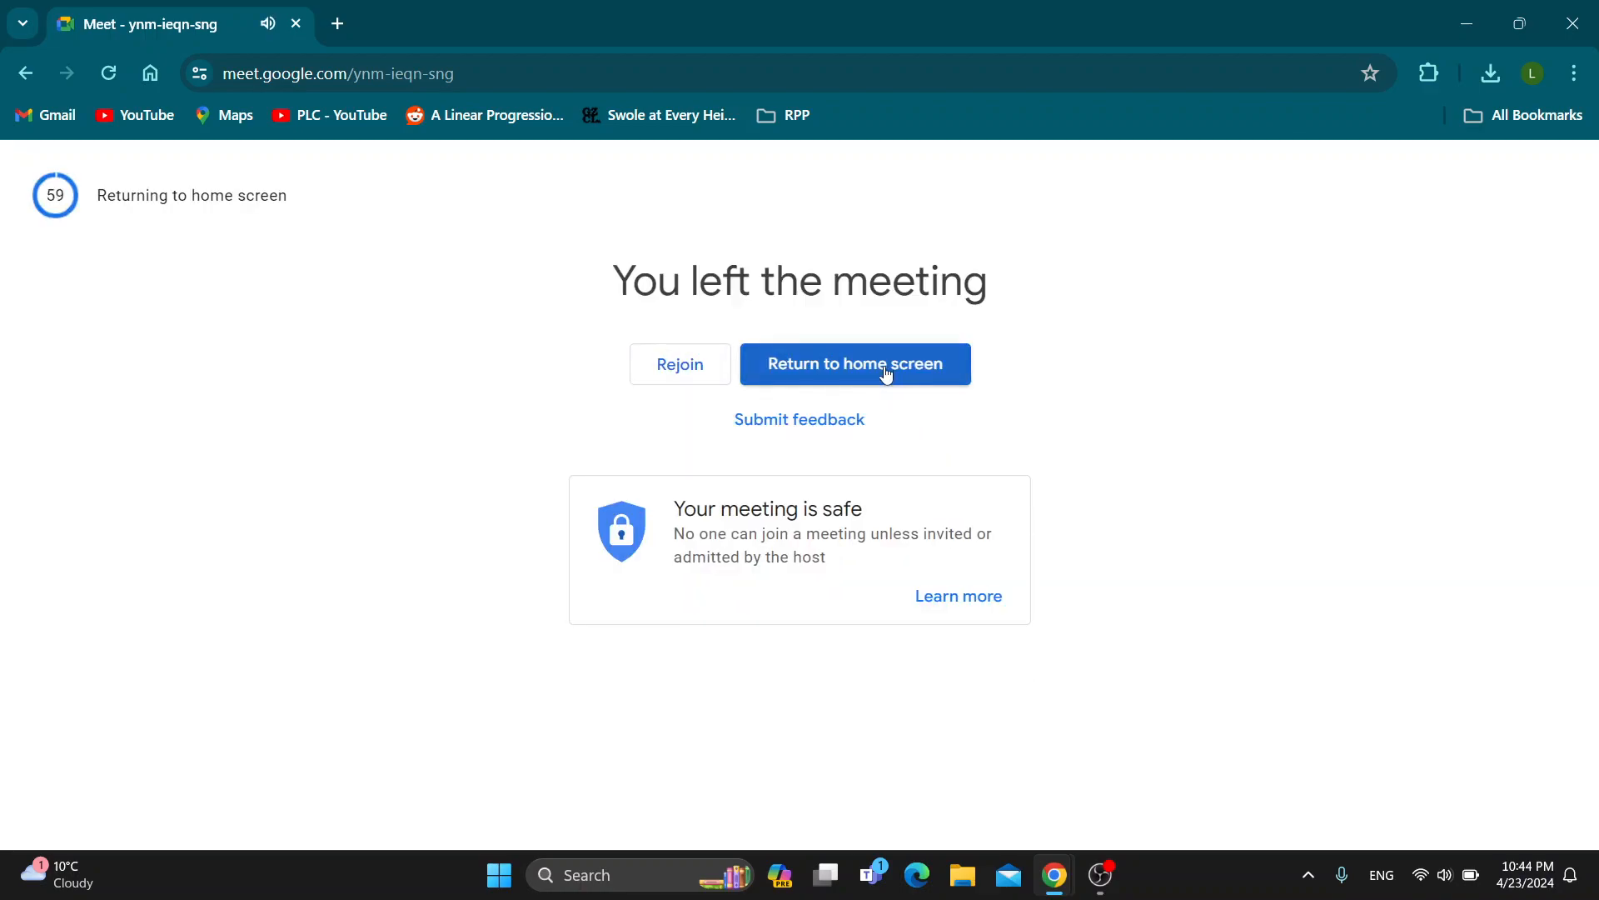
click(855, 365)
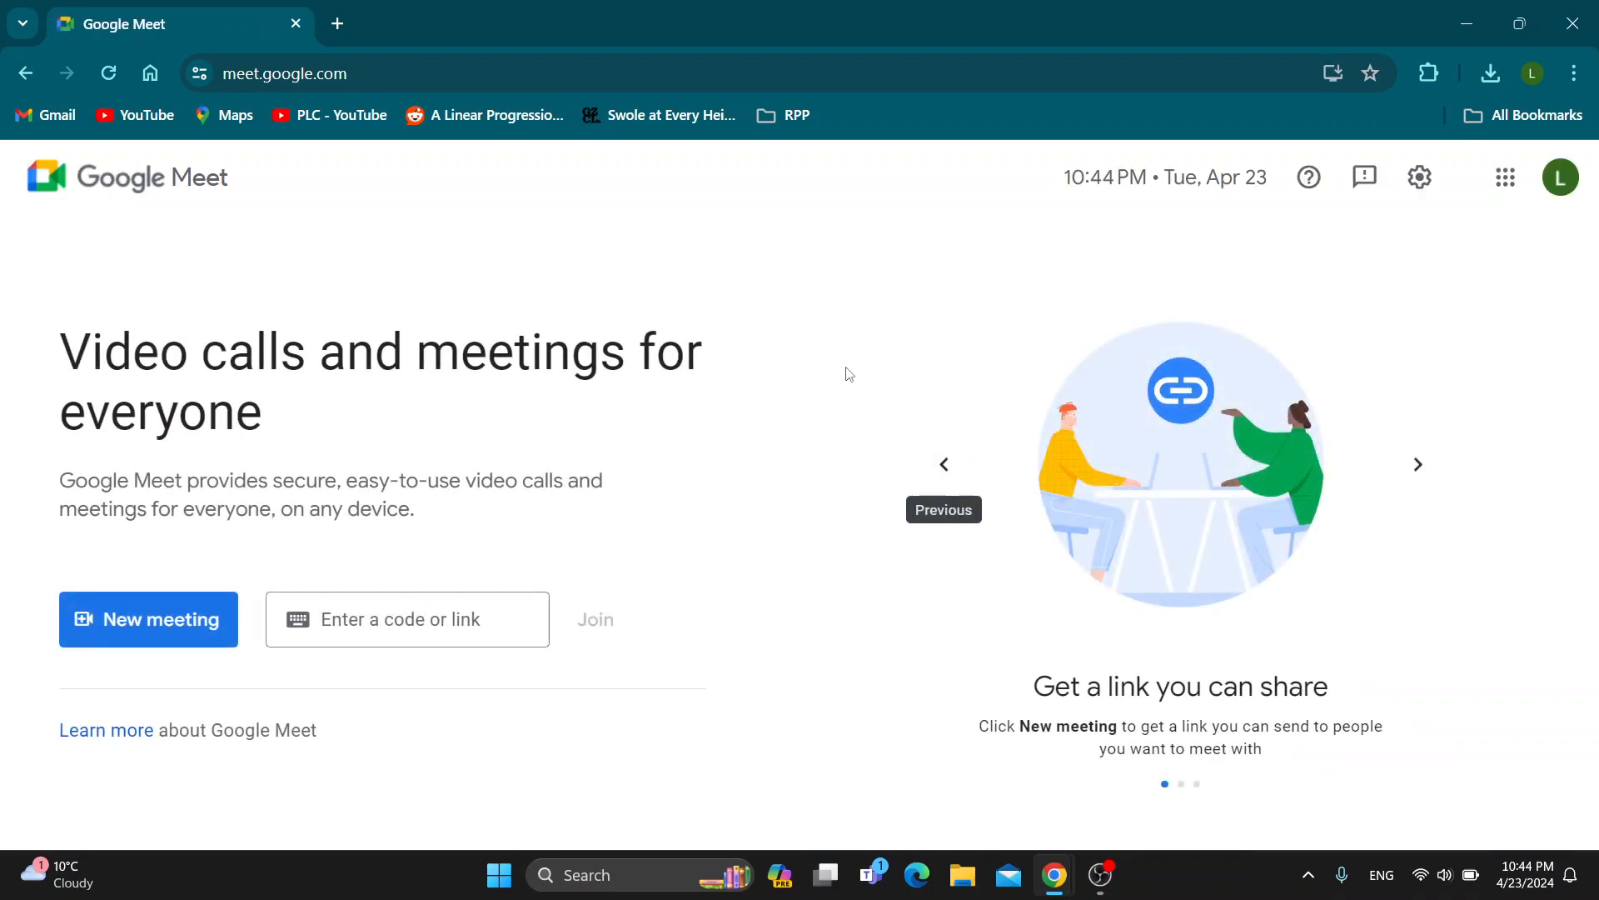
mouse_move(929, 299)
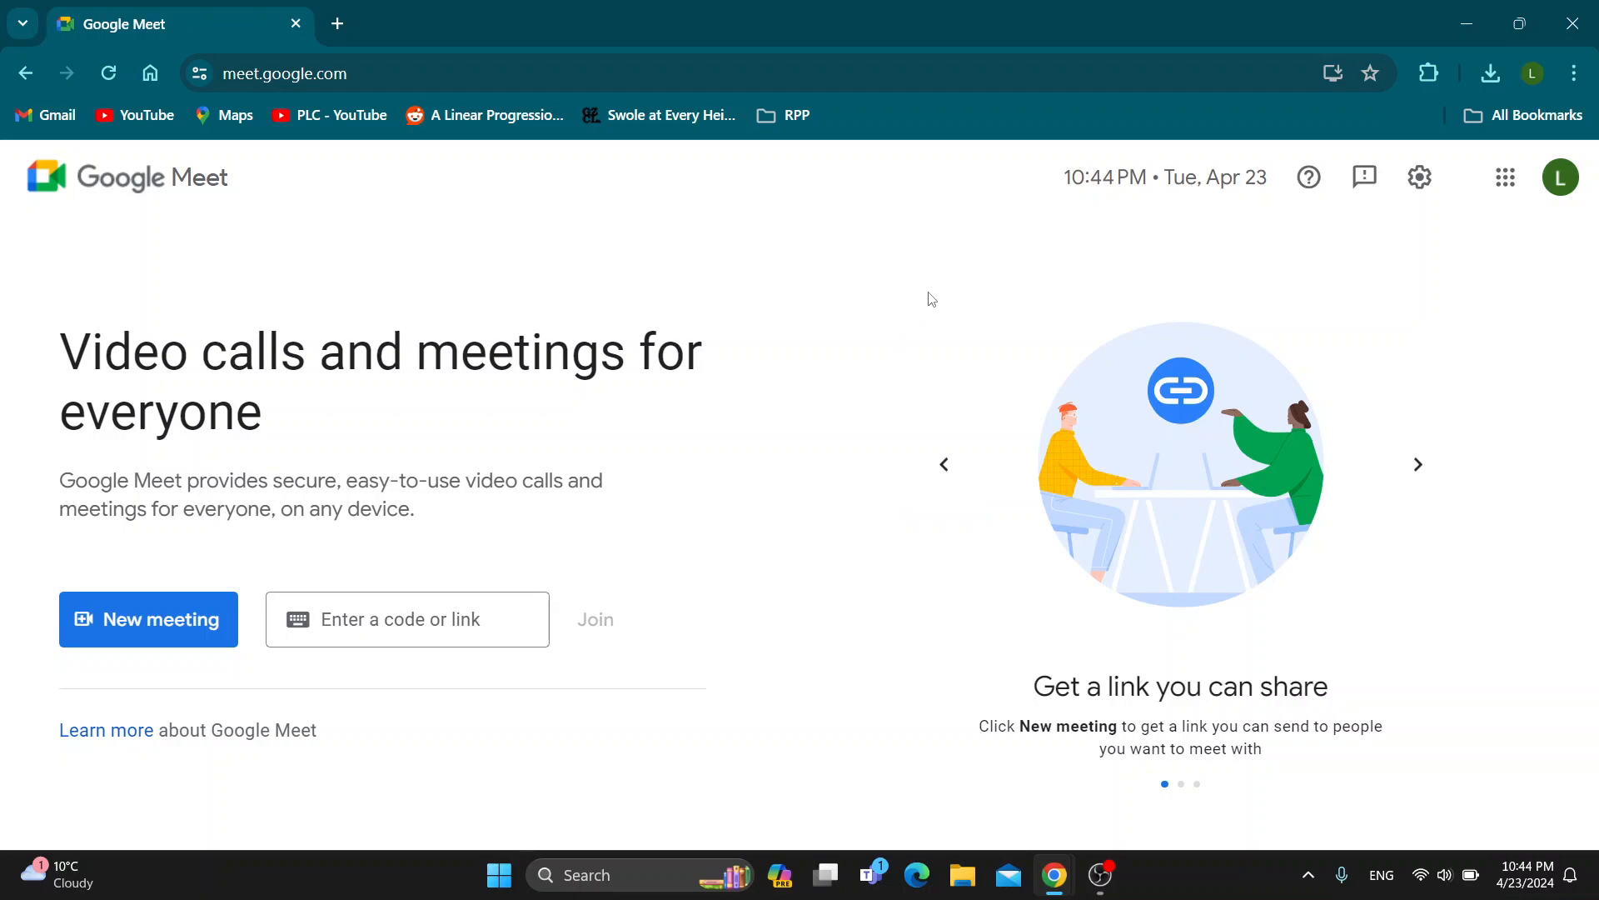